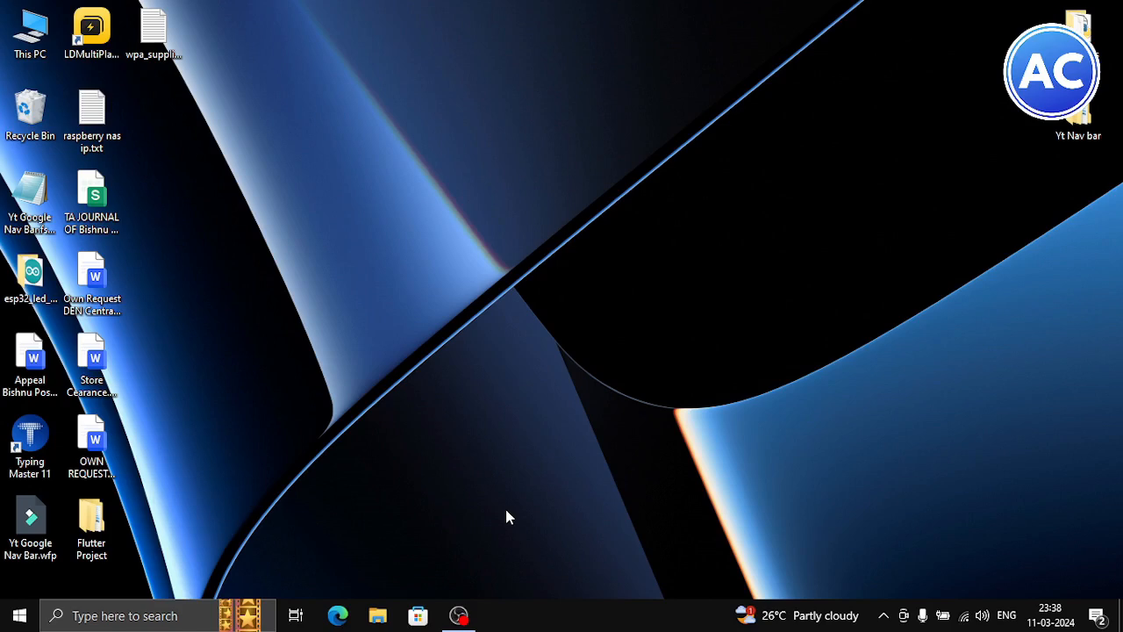
Connect to raspberrypi via Remote Desktop Connection, accepting the certificate warning
left_click(19, 617)
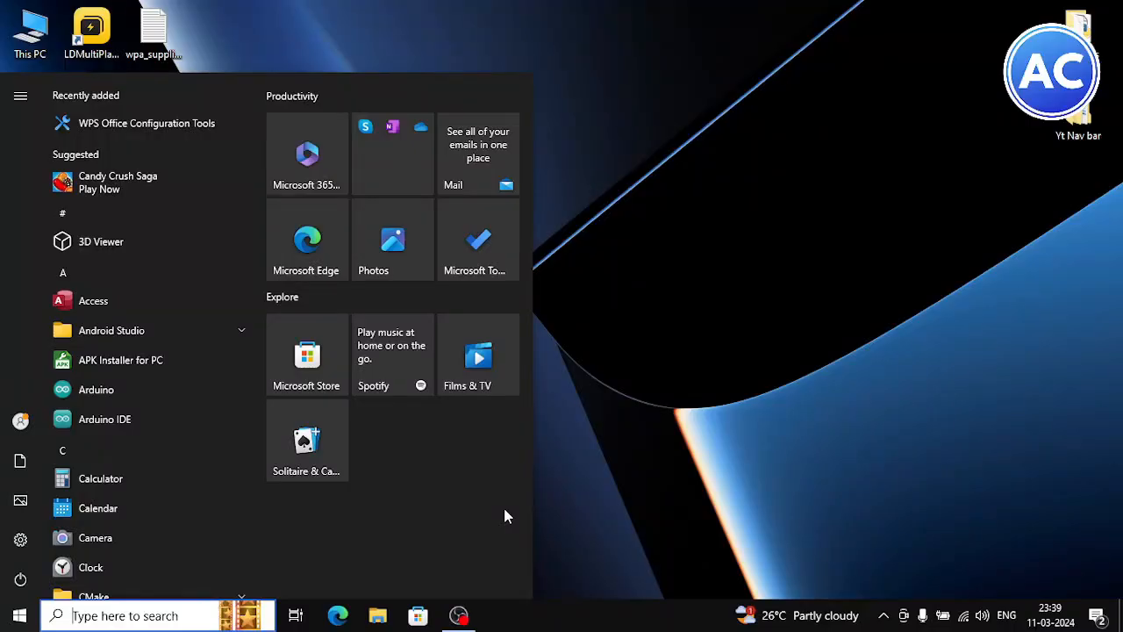
left_click(505, 516)
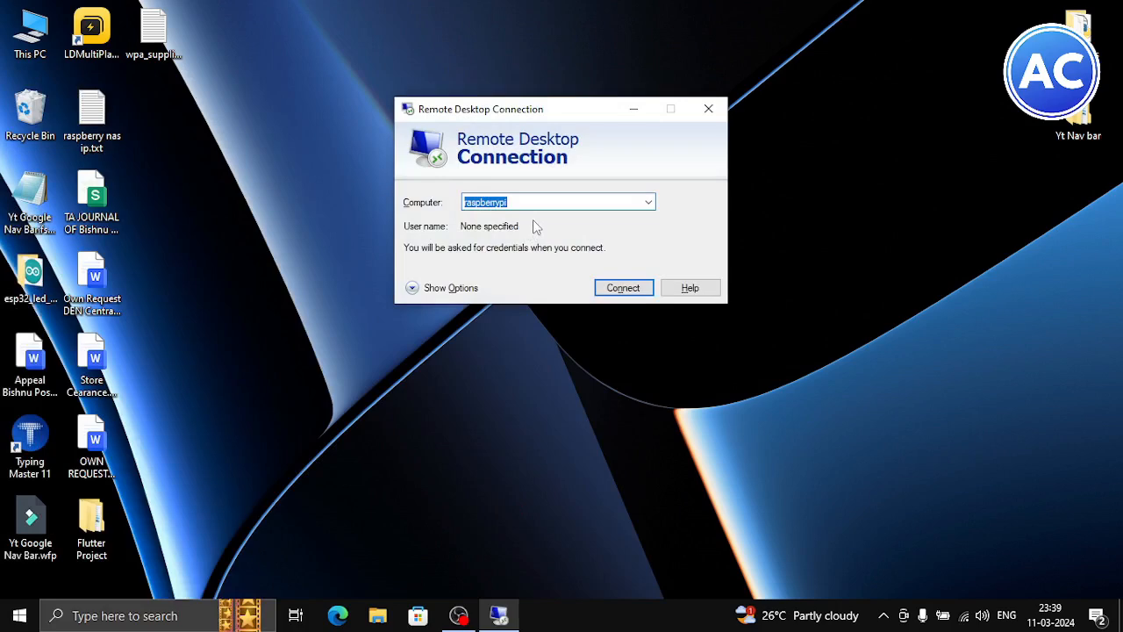
left_click(623, 288)
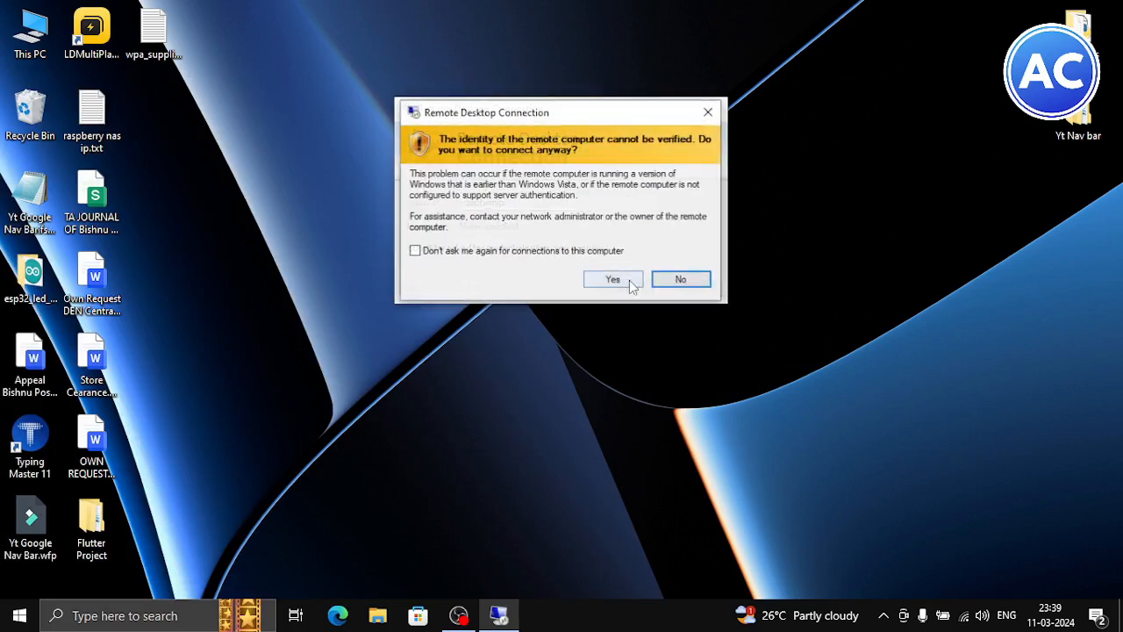
left_click(613, 279)
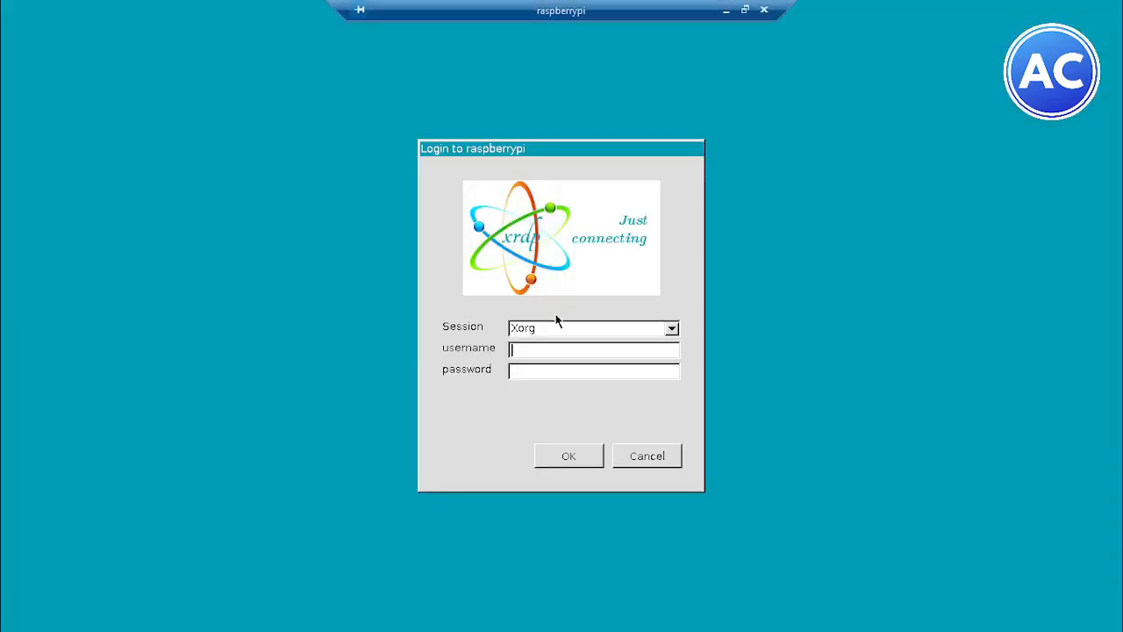
Log in to the xrdp session as user pi to reach the Raspberry Pi desktop
type("pi")
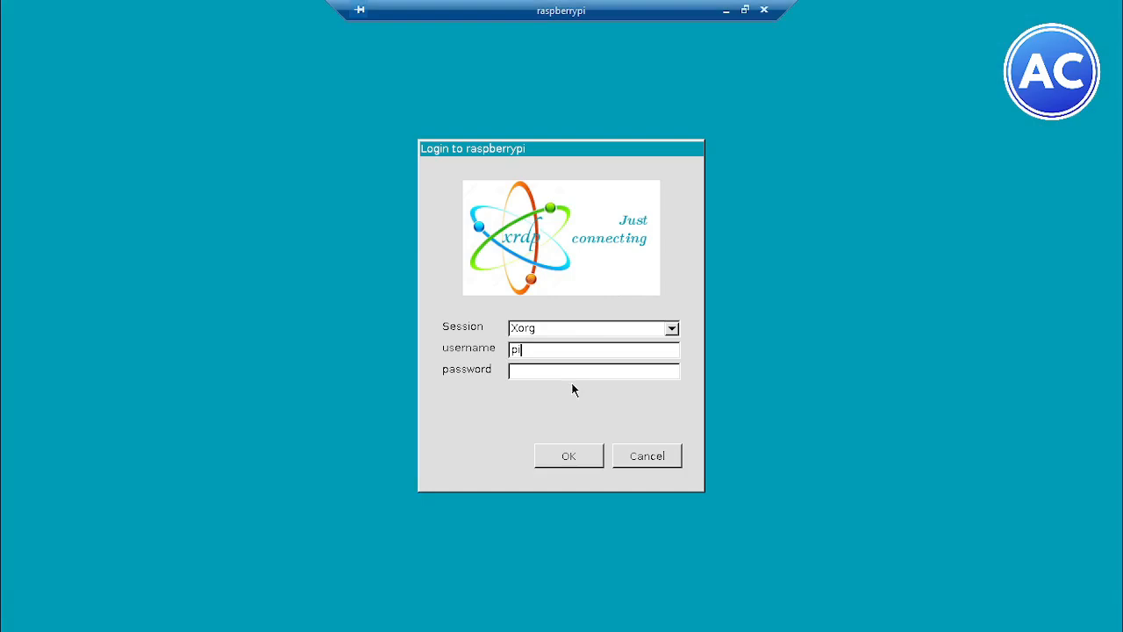
type("**")
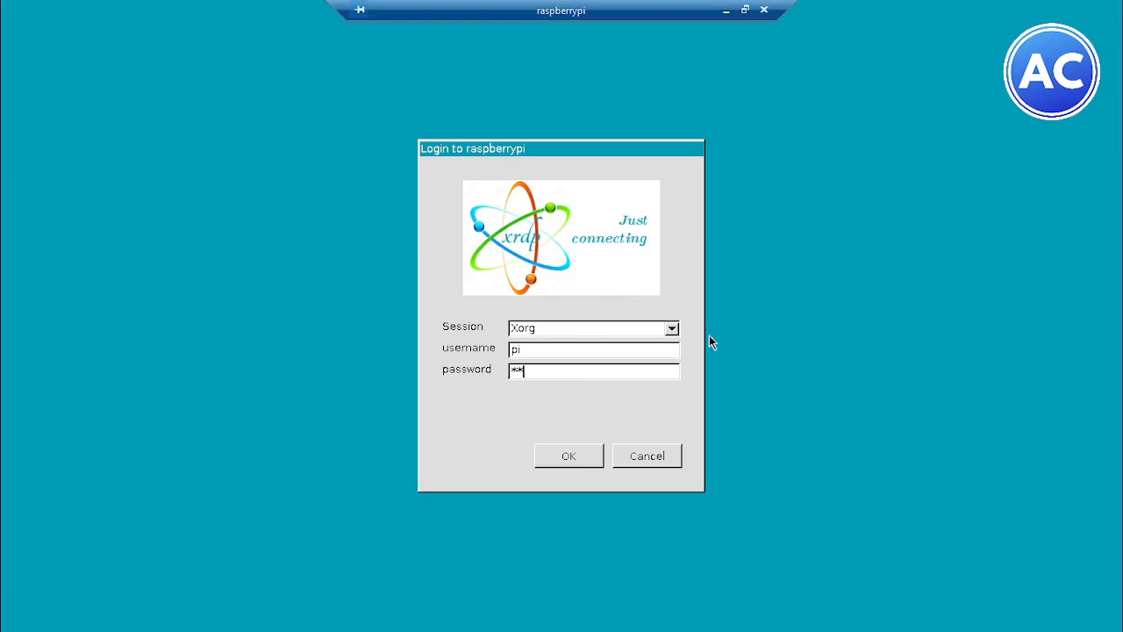
left_click(568, 456)
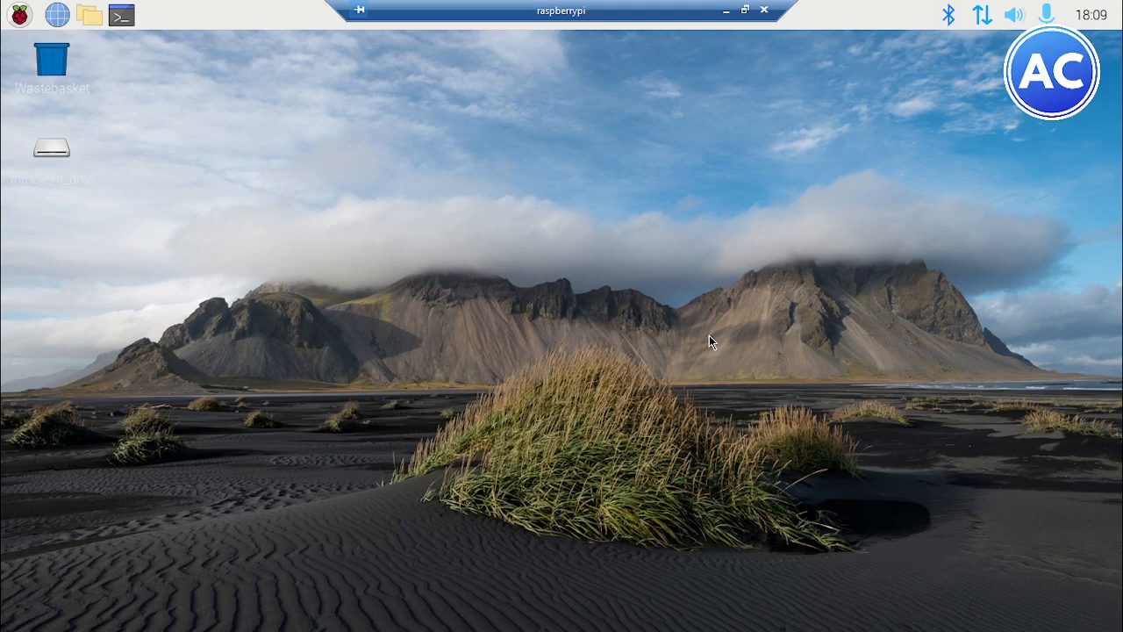
mouse_move(723, 351)
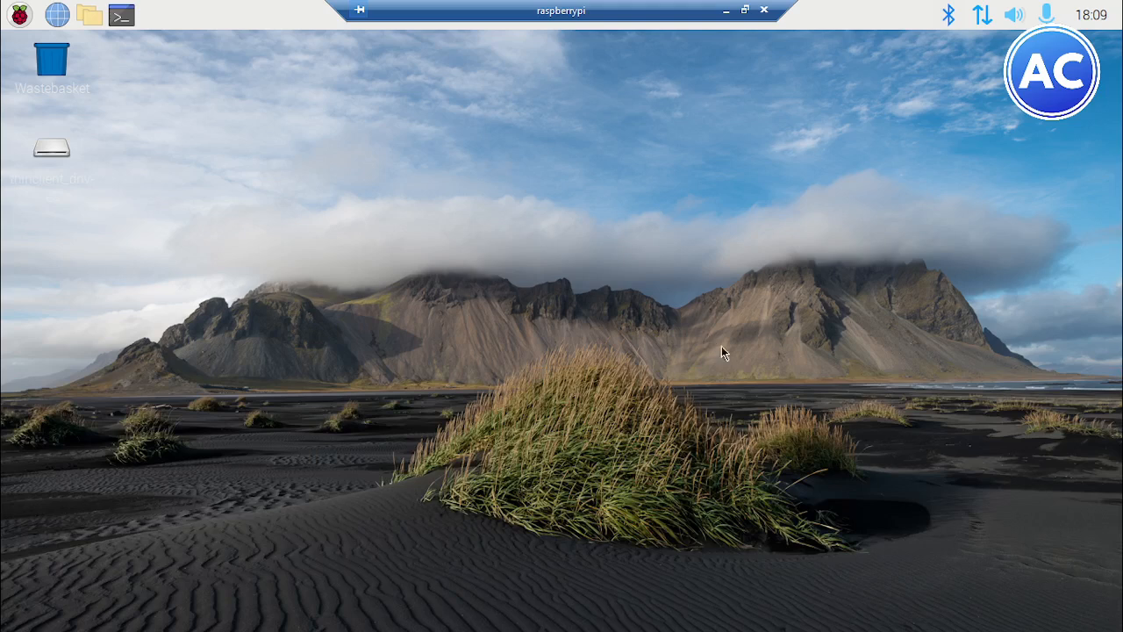
mouse_move(443, 265)
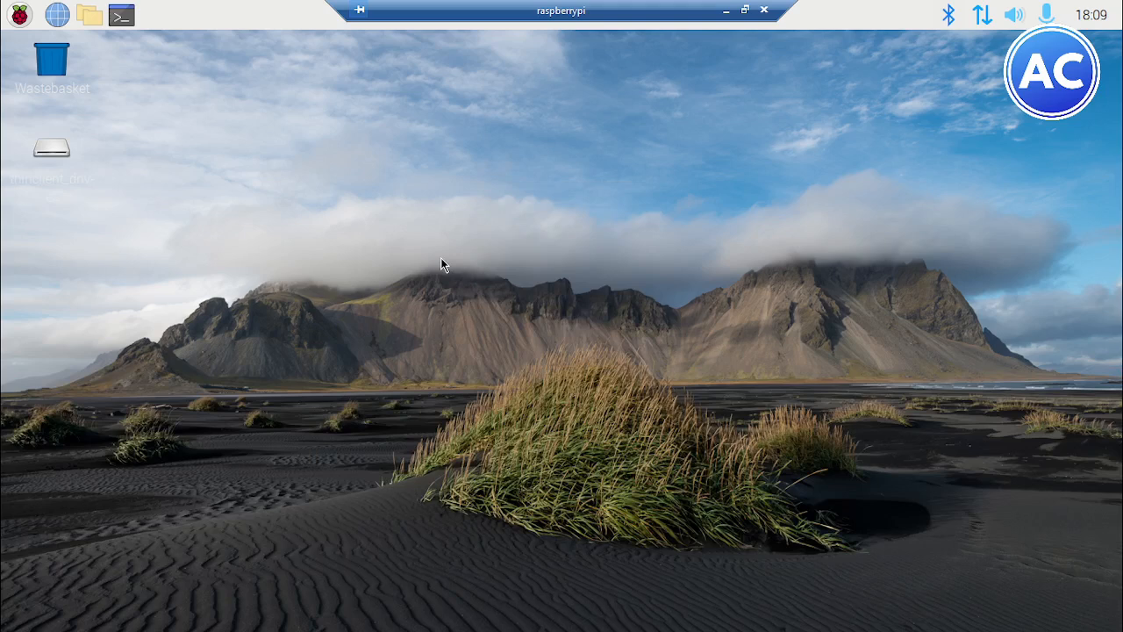
mouse_move(302, 234)
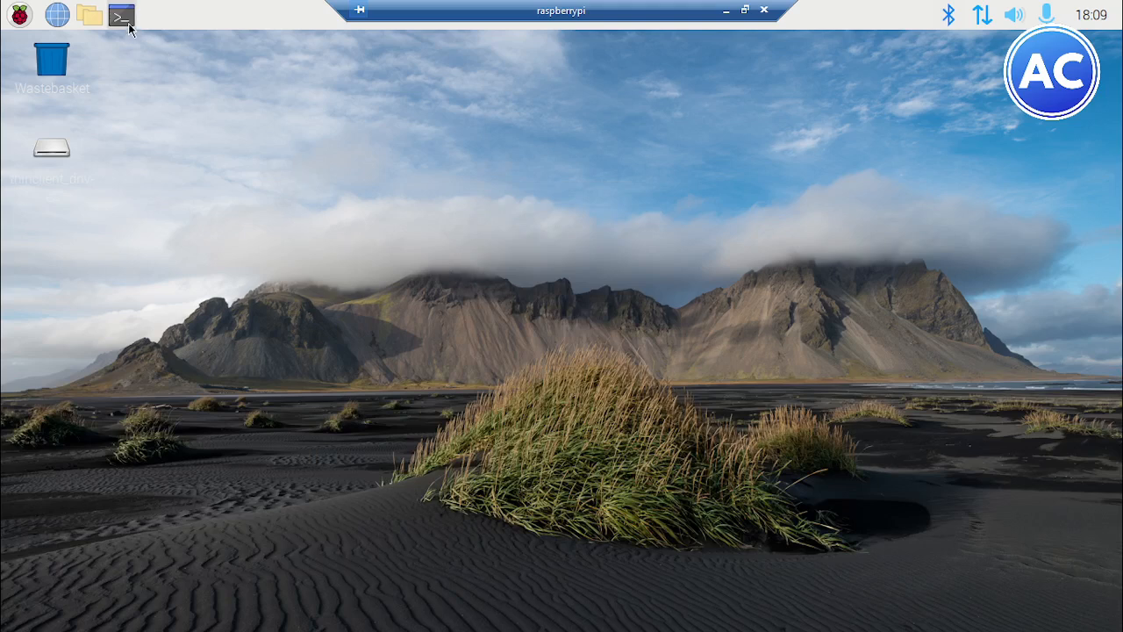
Show cat /etc/os-release in a terminal, identifying Debian GNU/Linux 12 (bookworm)
left_click(120, 18)
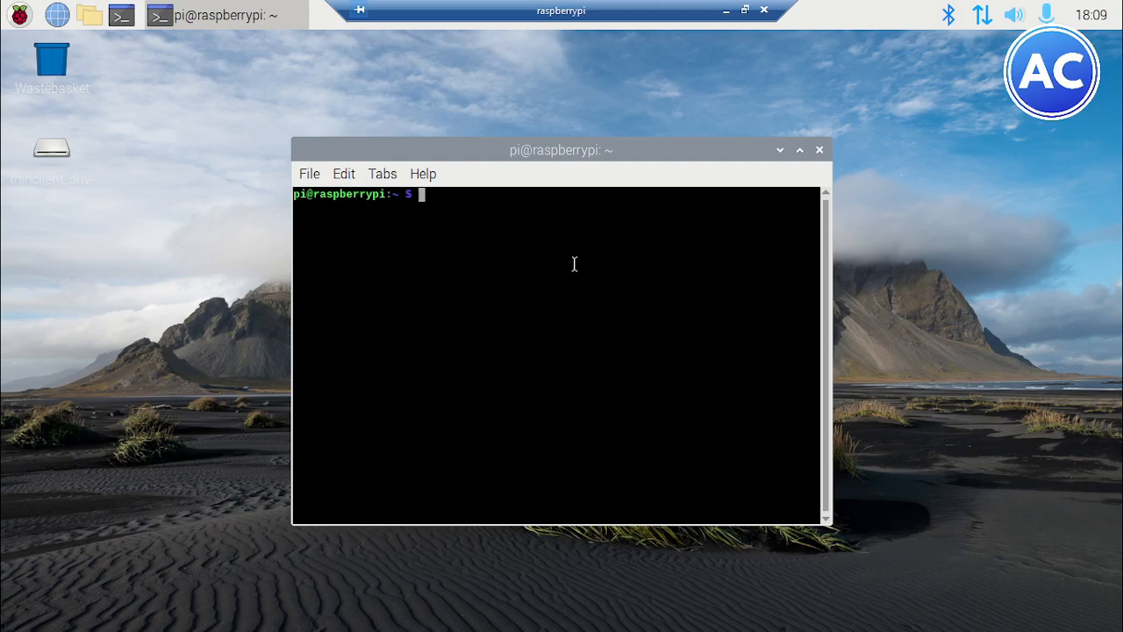
type("c")
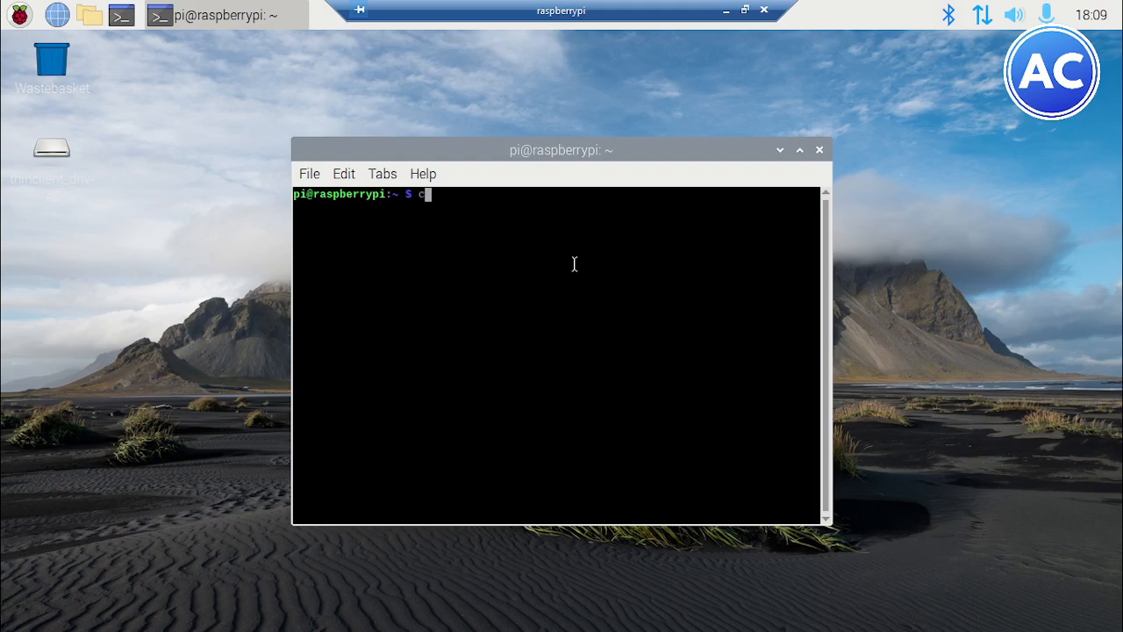
type("at")
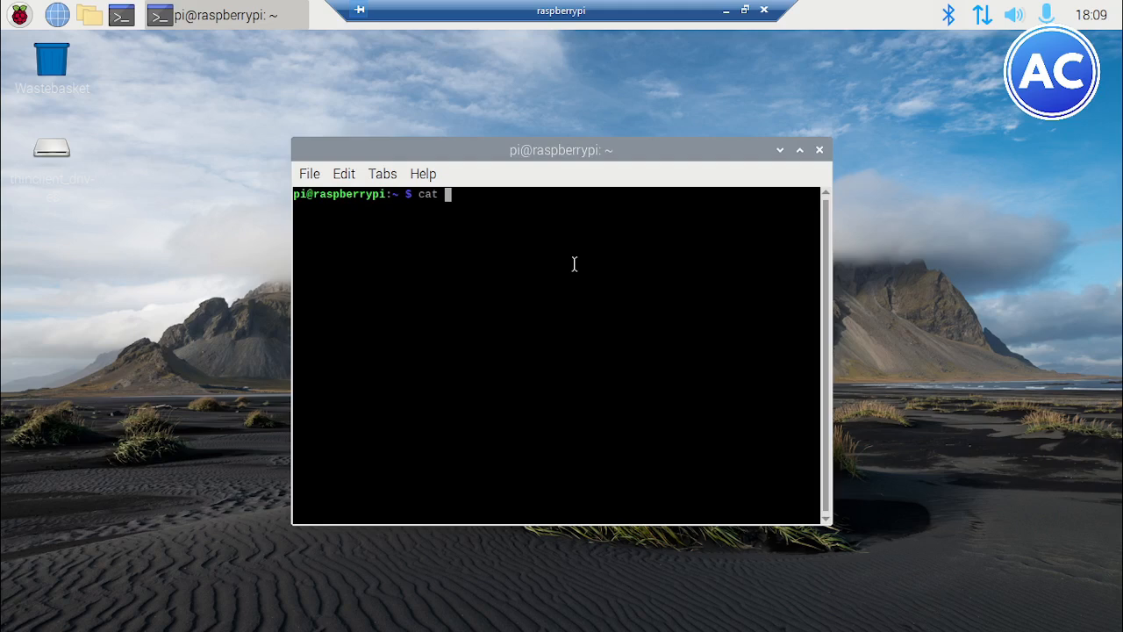
type("/et")
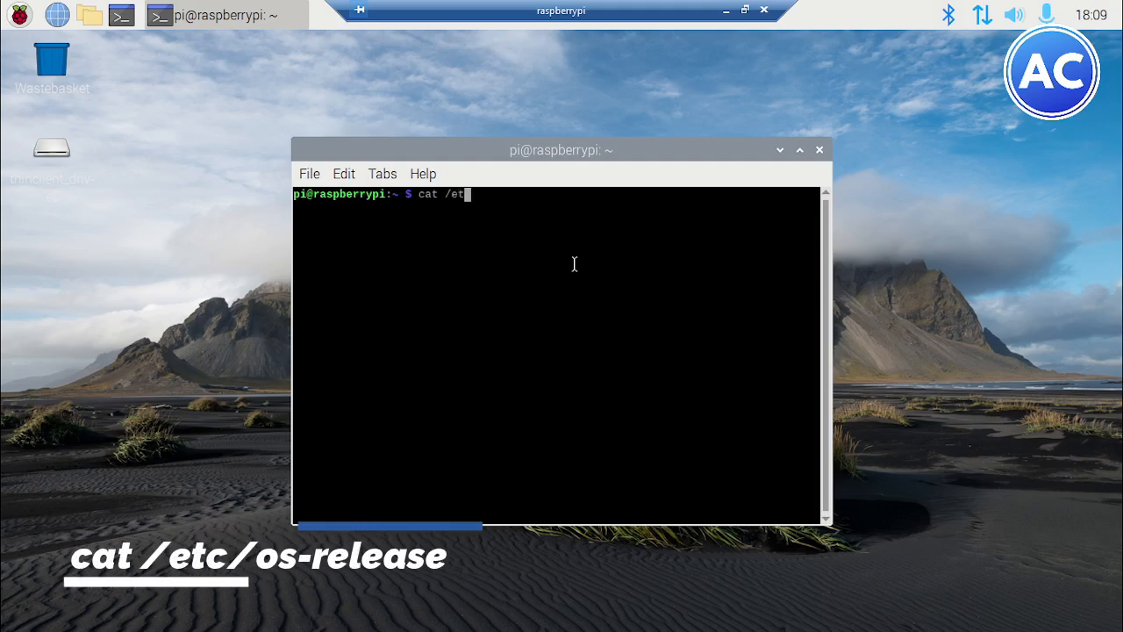
type("c/")
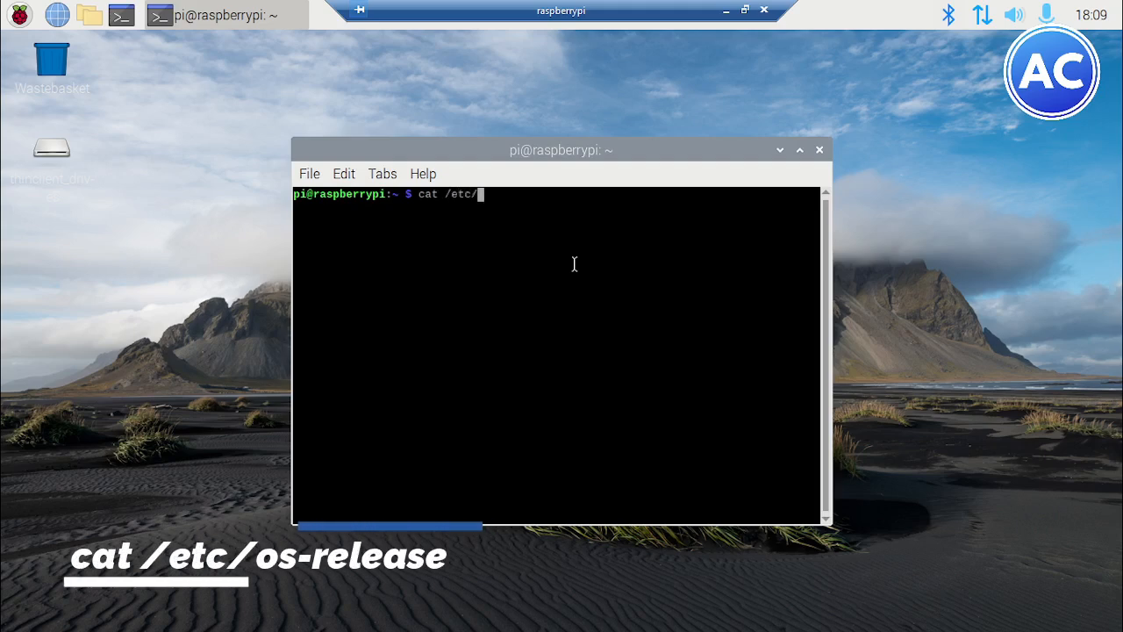
type("os-re")
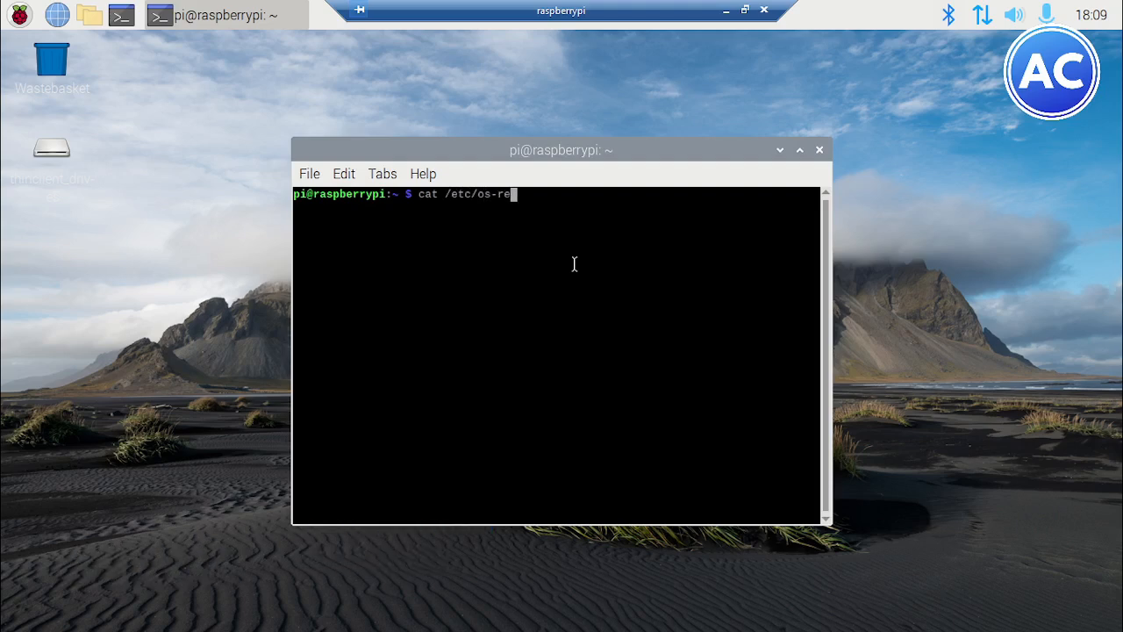
type("lease")
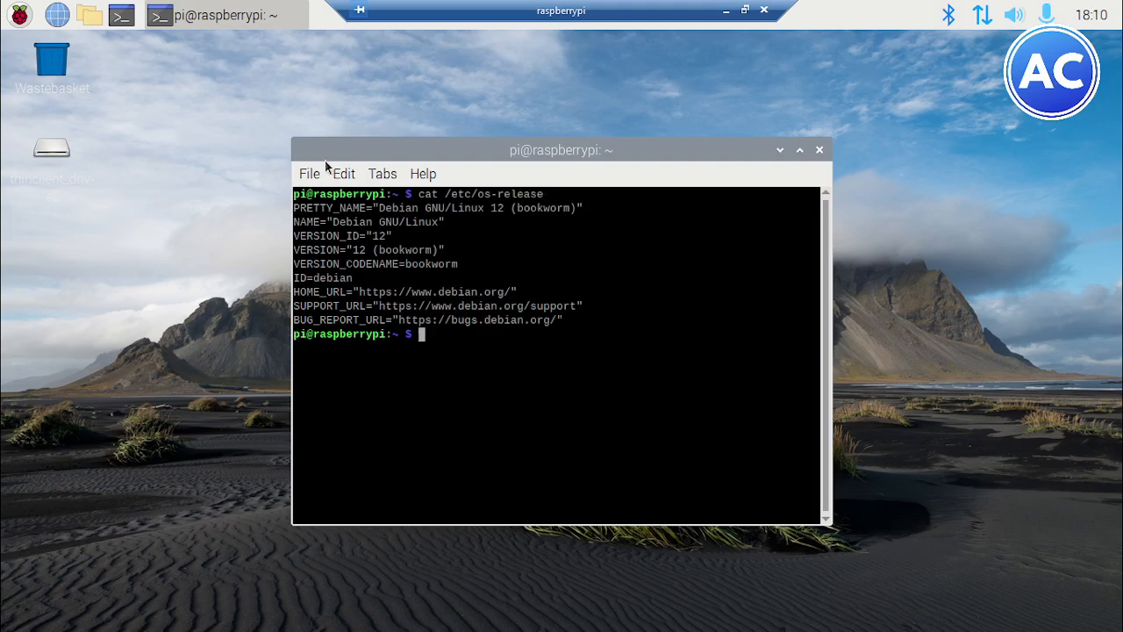
mouse_move(375, 237)
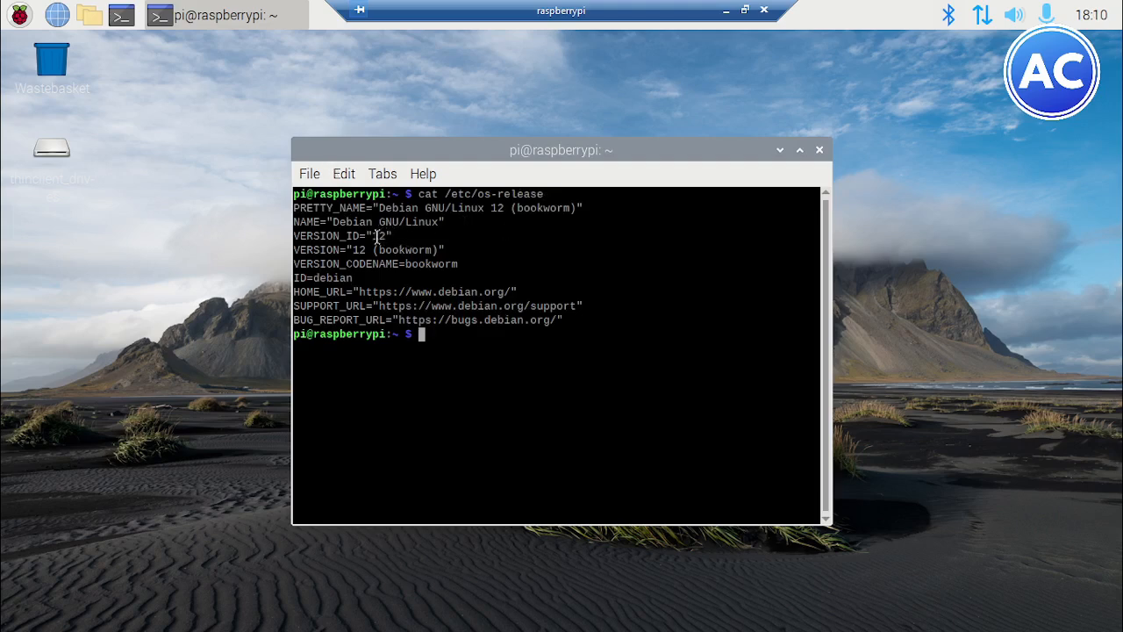
Report the architecture aarch64 with uname -m and start a Python 3.11.2 shell
double_click(400, 249)
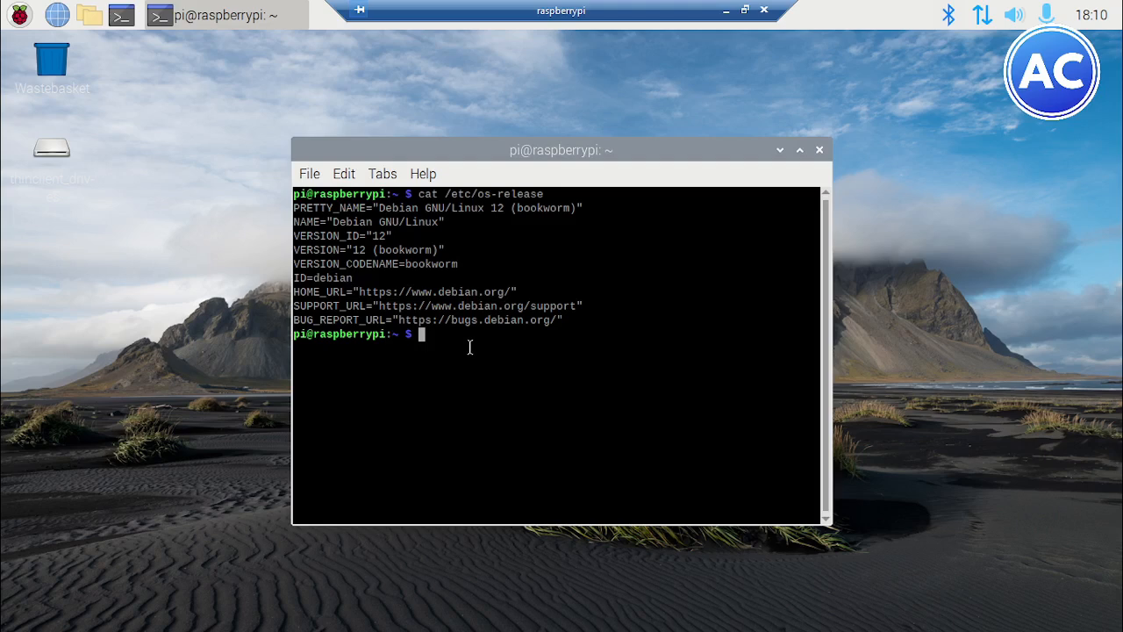
mouse_move(460, 337)
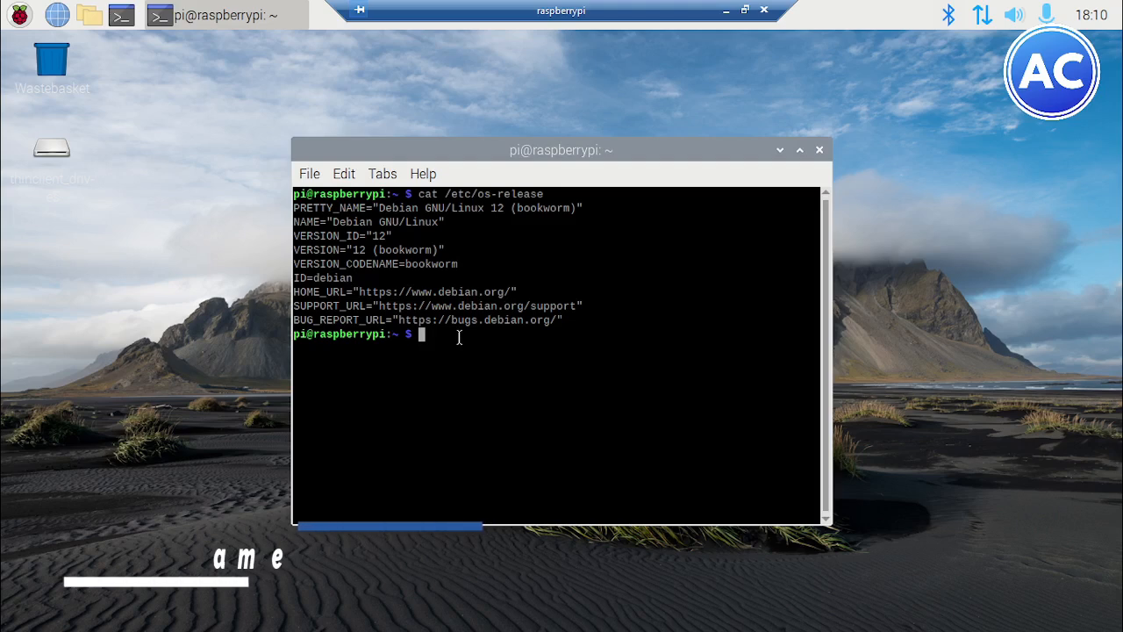
type("uname")
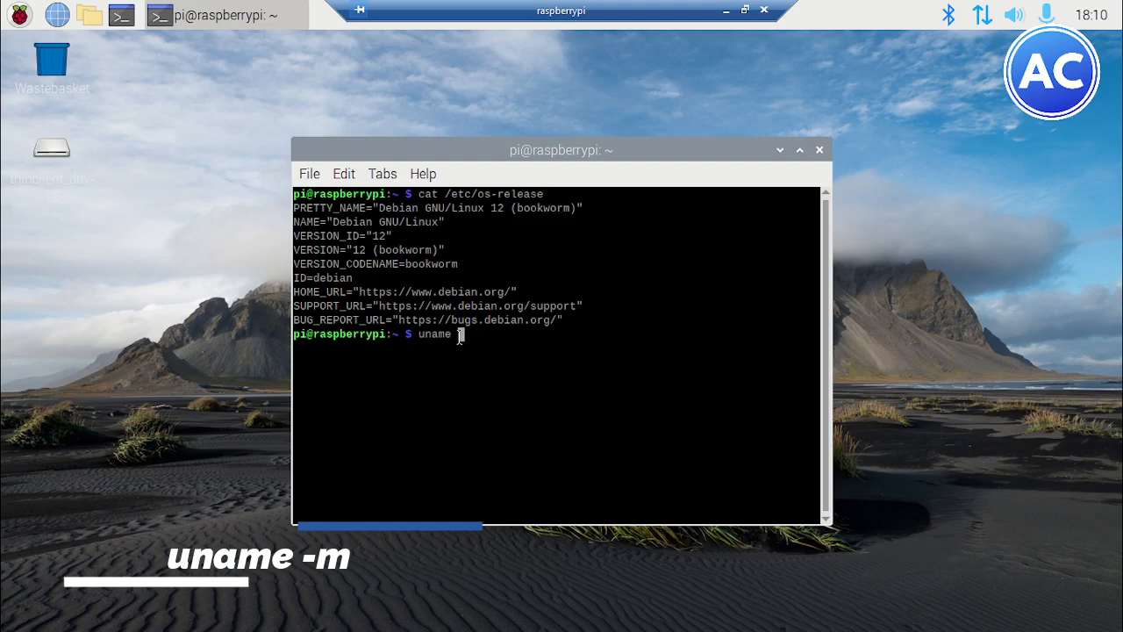
type("-m")
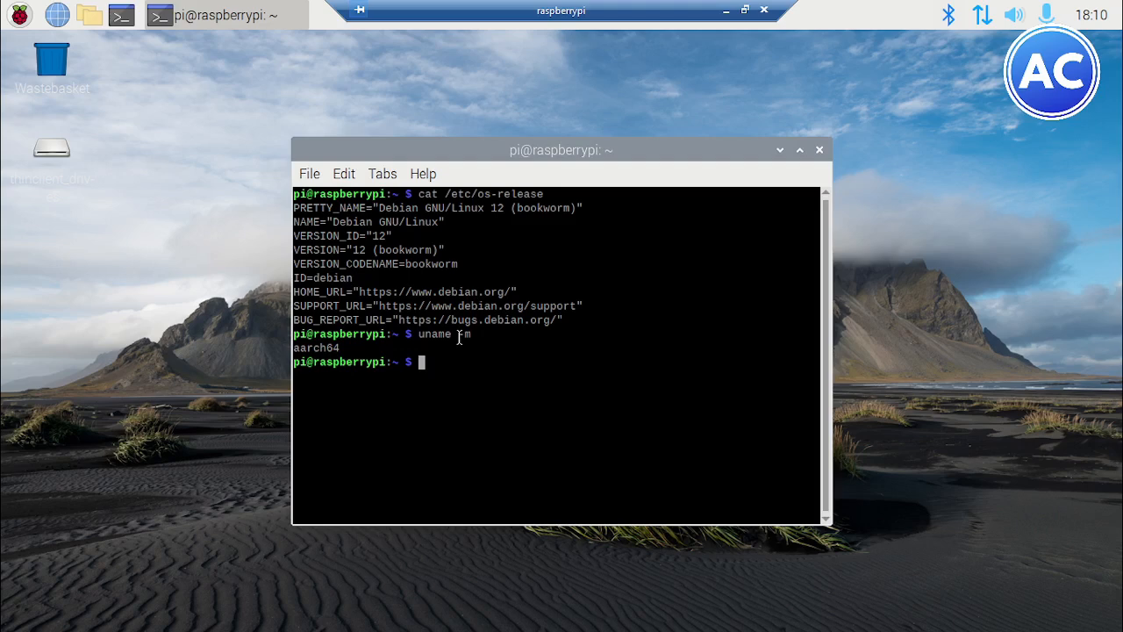
type("python")
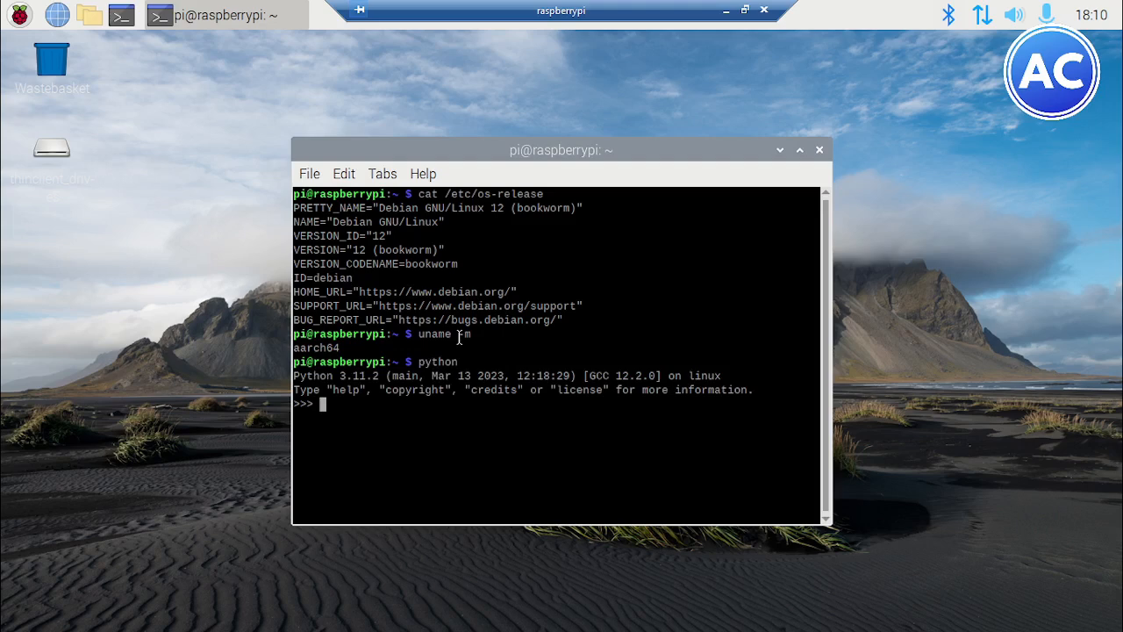
Attempt import cv2, getting ModuleNotFoundError, then exit Python
type("import cv2")
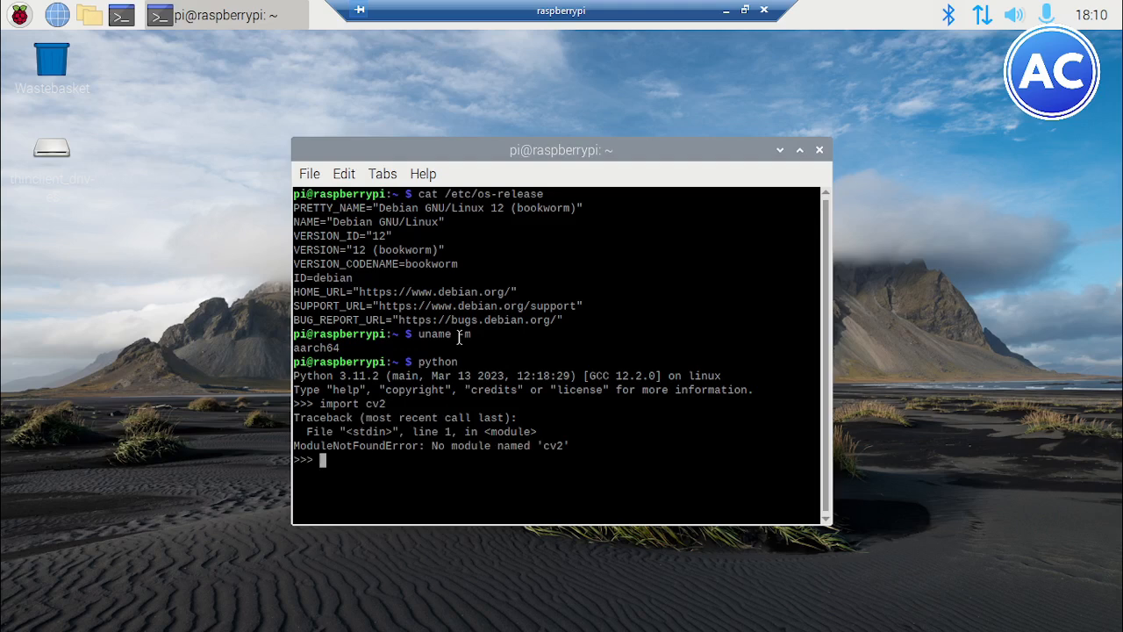
type("exit")
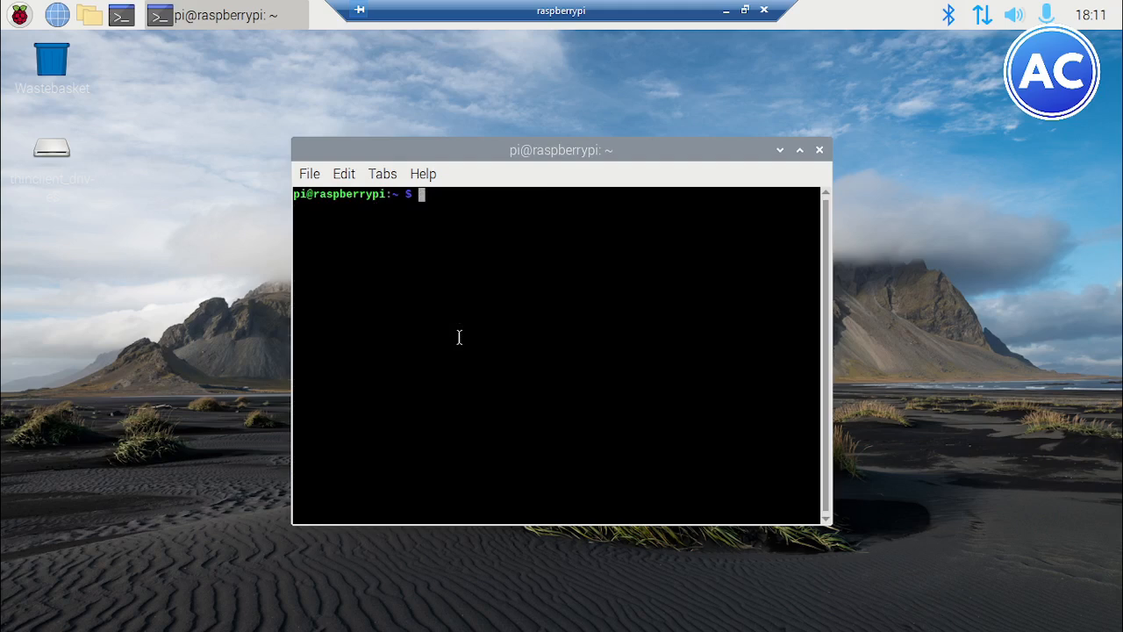
Refresh the package lists with sudo apt update, reporting 2 upgradable packages
type("s")
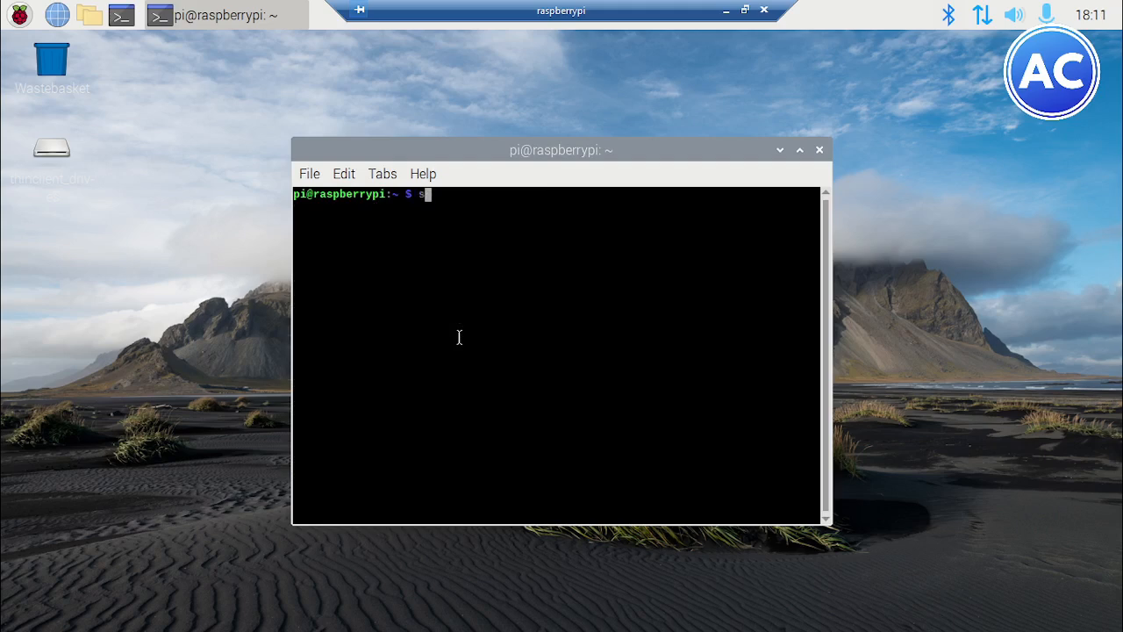
type("udo")
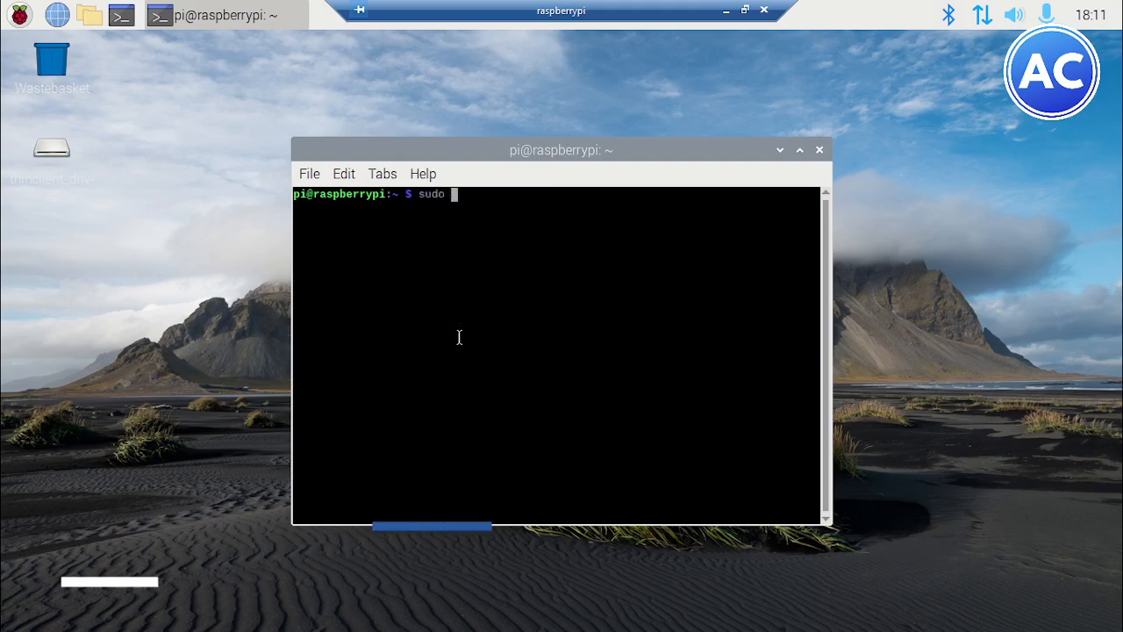
type("apt")
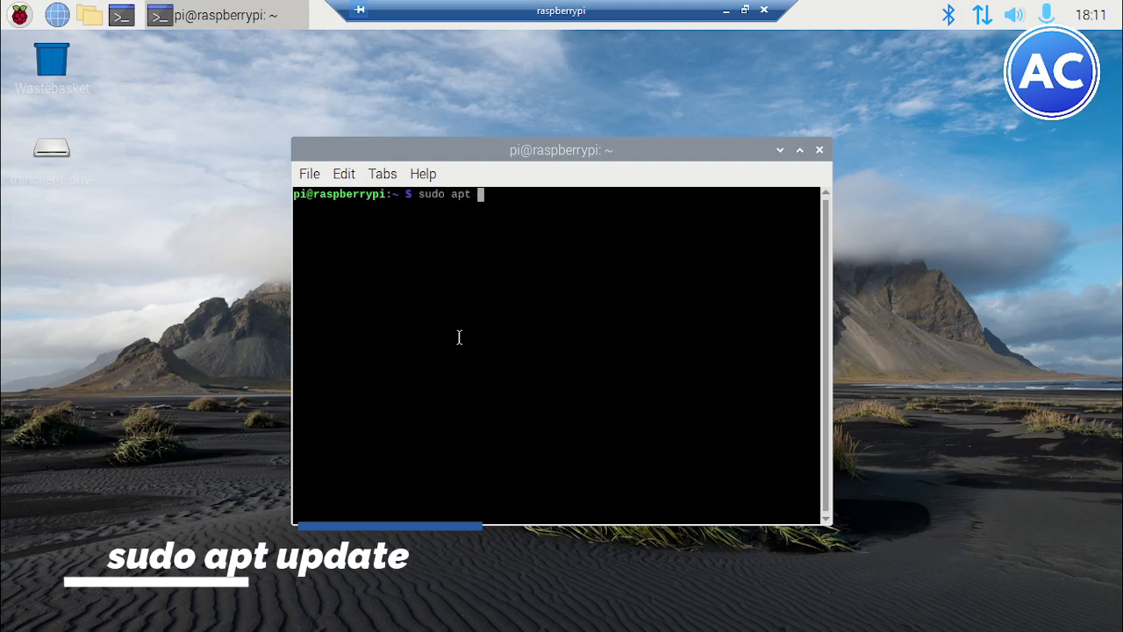
type("update")
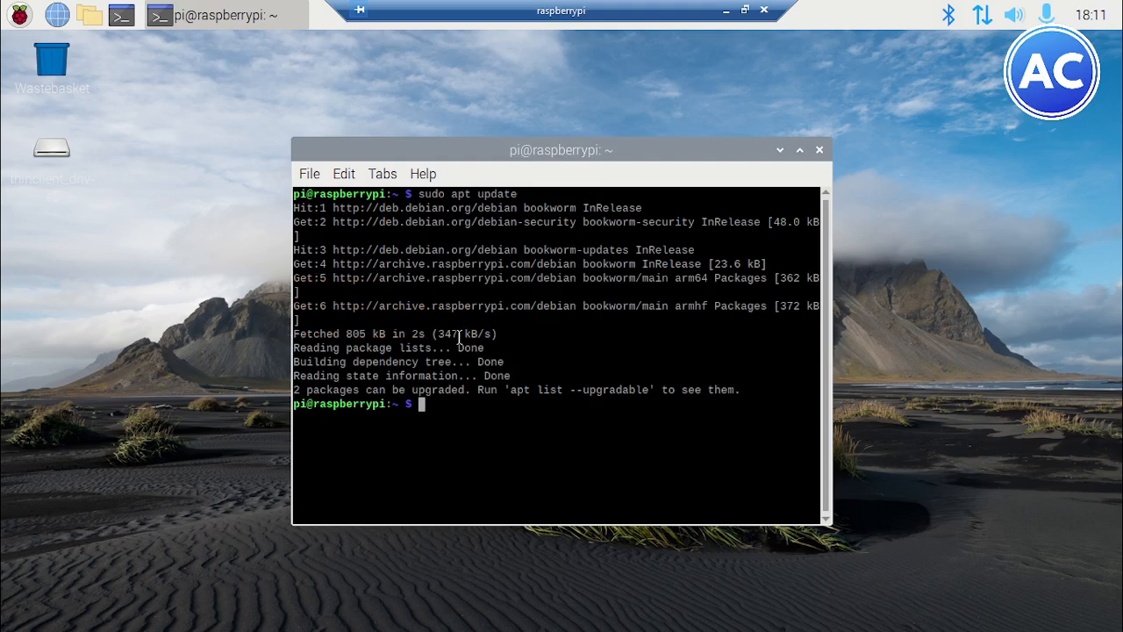
mouse_move(449, 399)
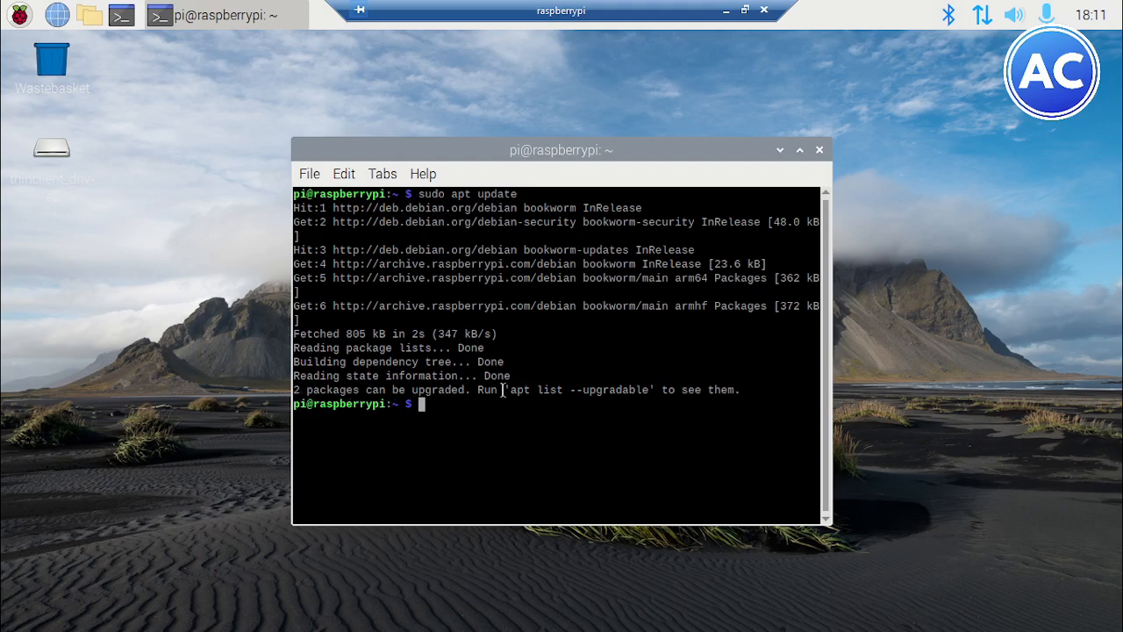
Install the 2 upgradable packages with sudo apt upgrade and clear the screen
type("sudo apt up")
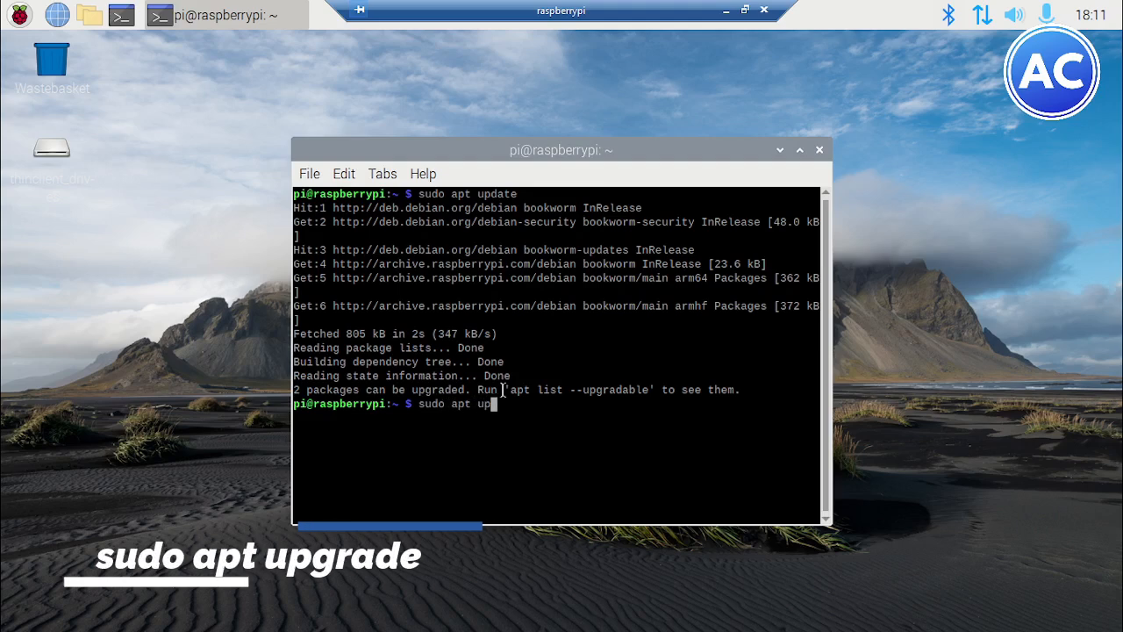
type("grade")
type("y")
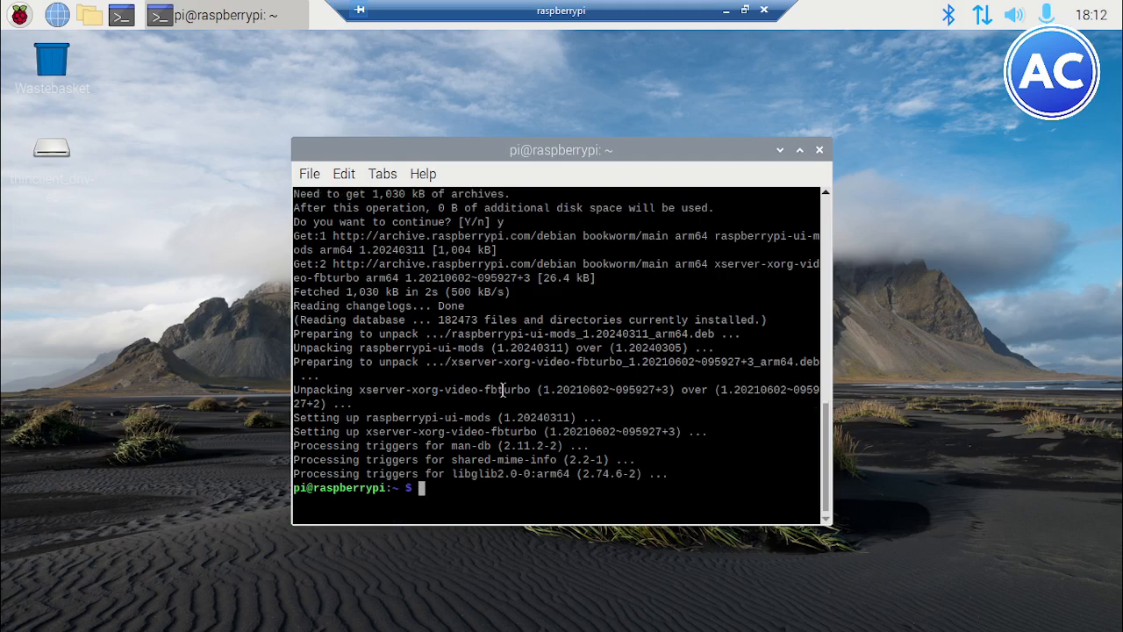
type("cle")
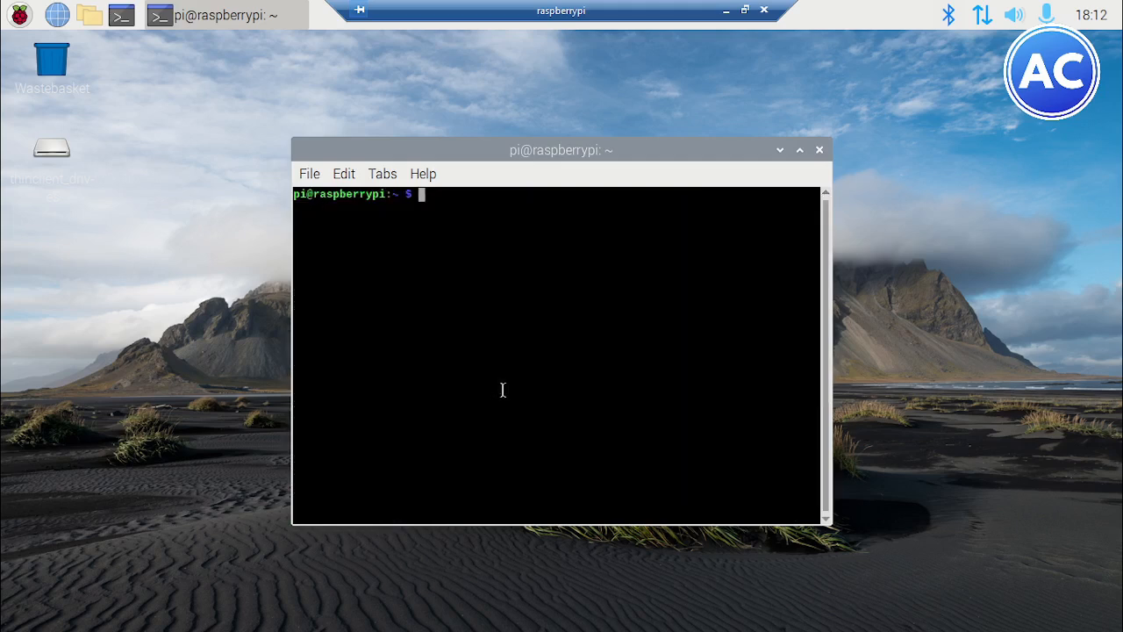
Install python3-opencv 4.6.0 with sudo apt install and start Python again
type("sudo")
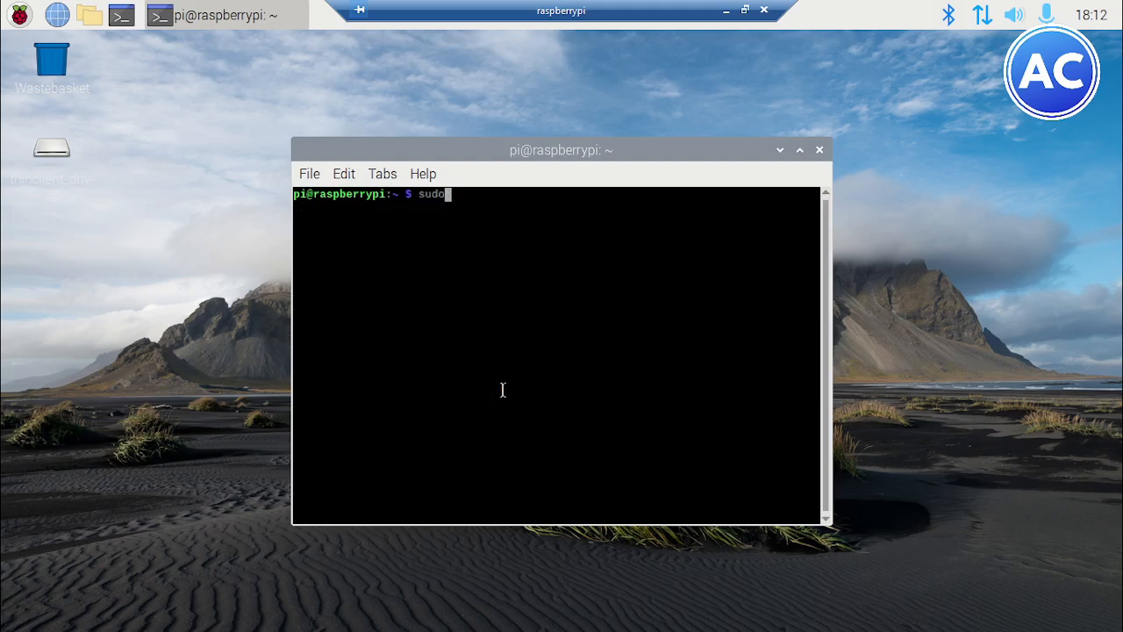
type("apt")
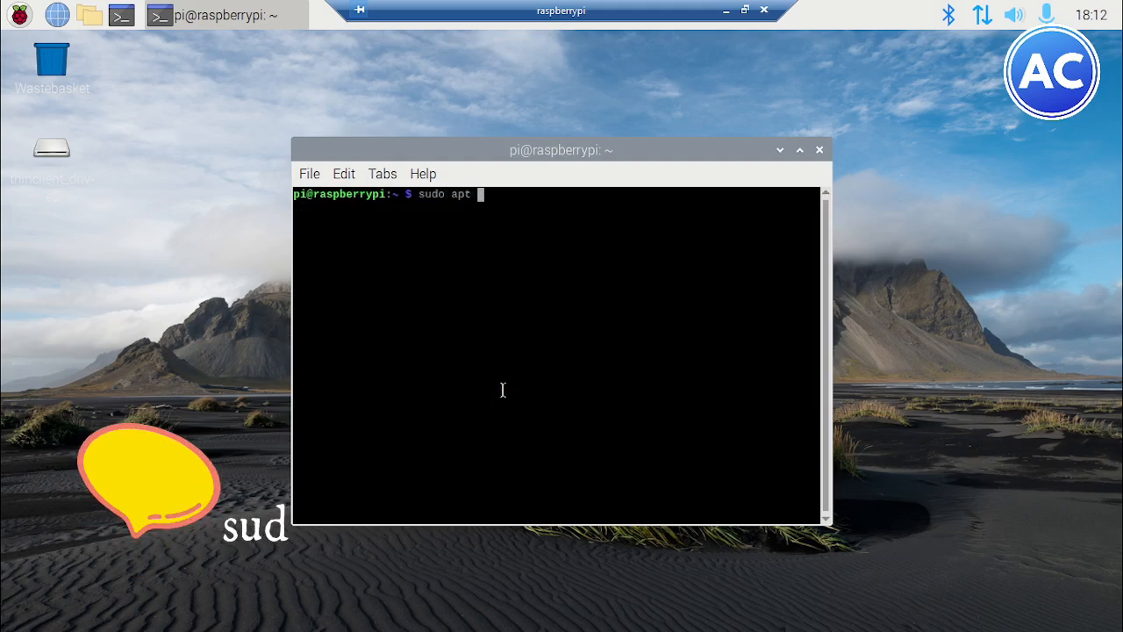
type("install")
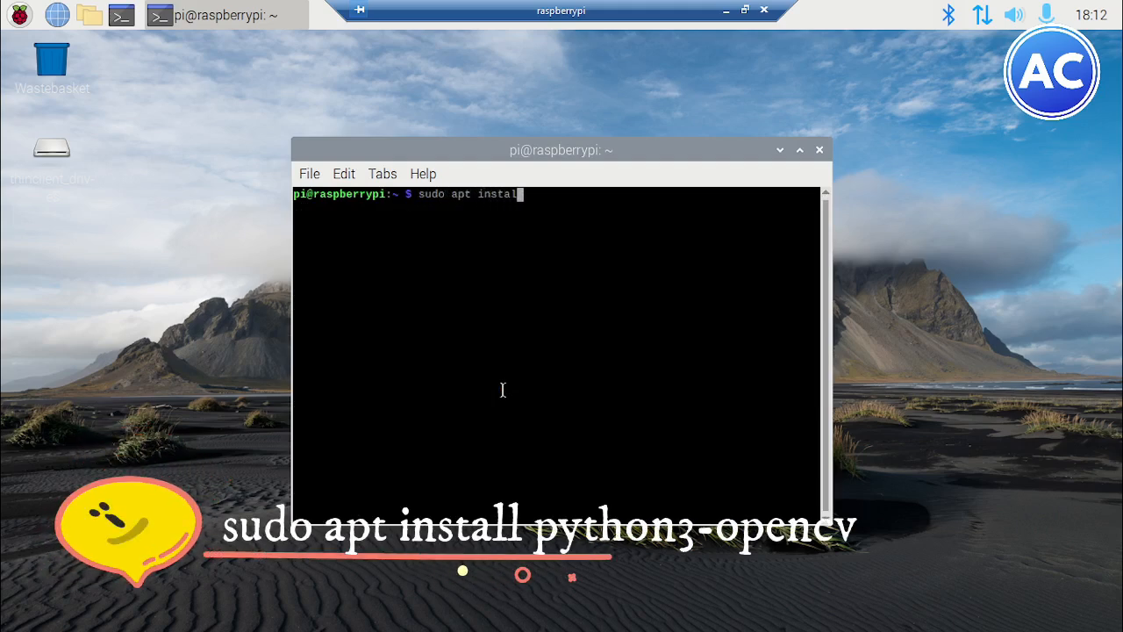
type("python")
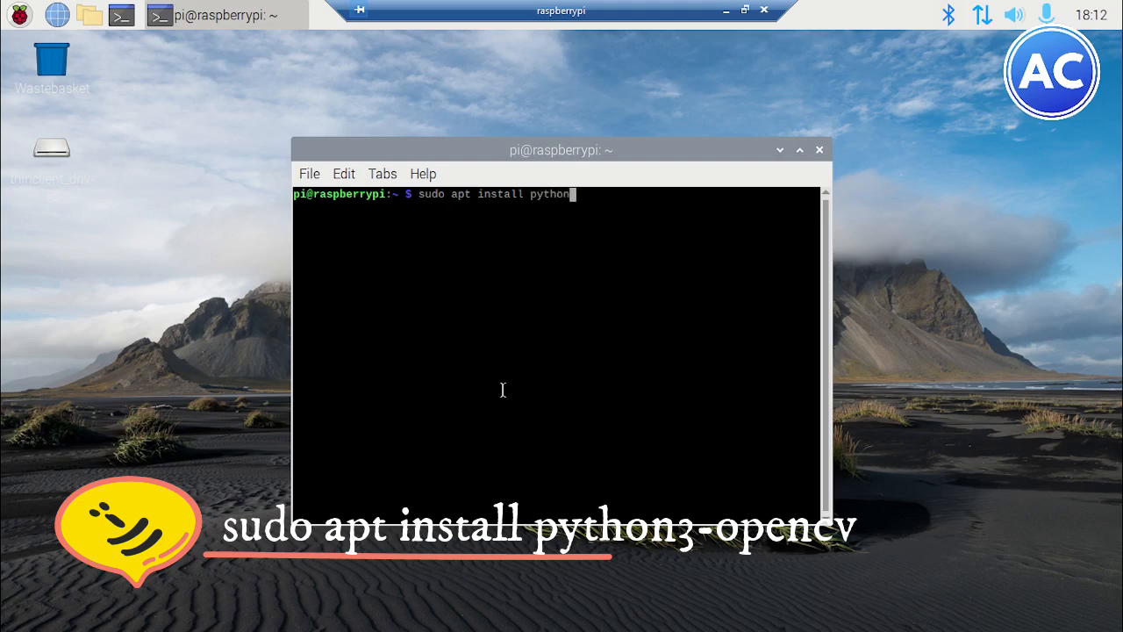
type("3-")
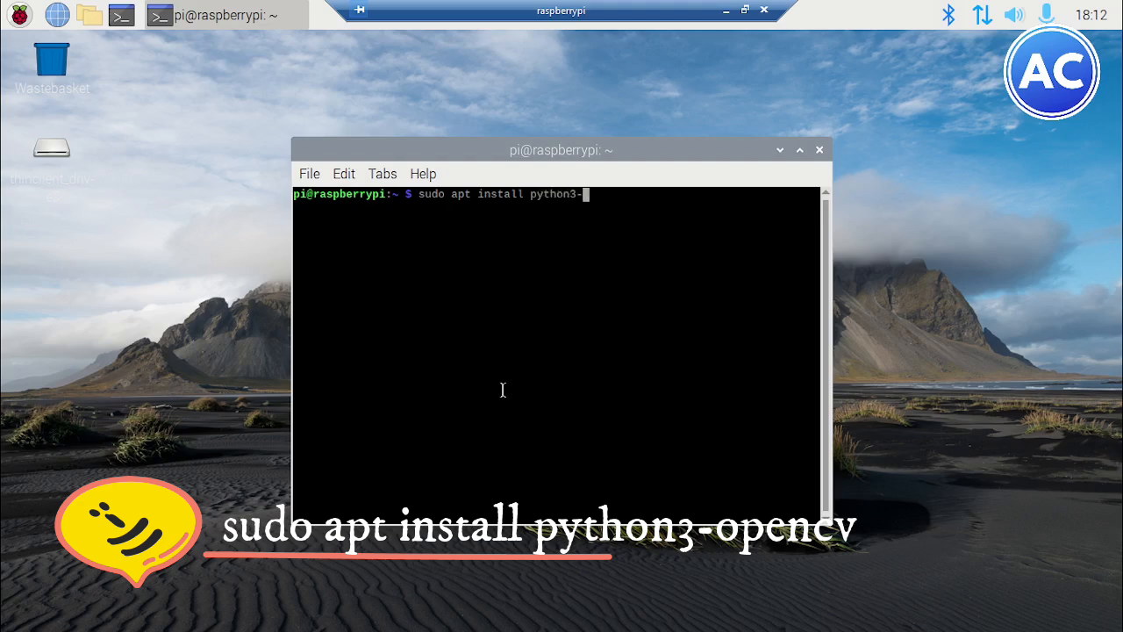
type("opencv")
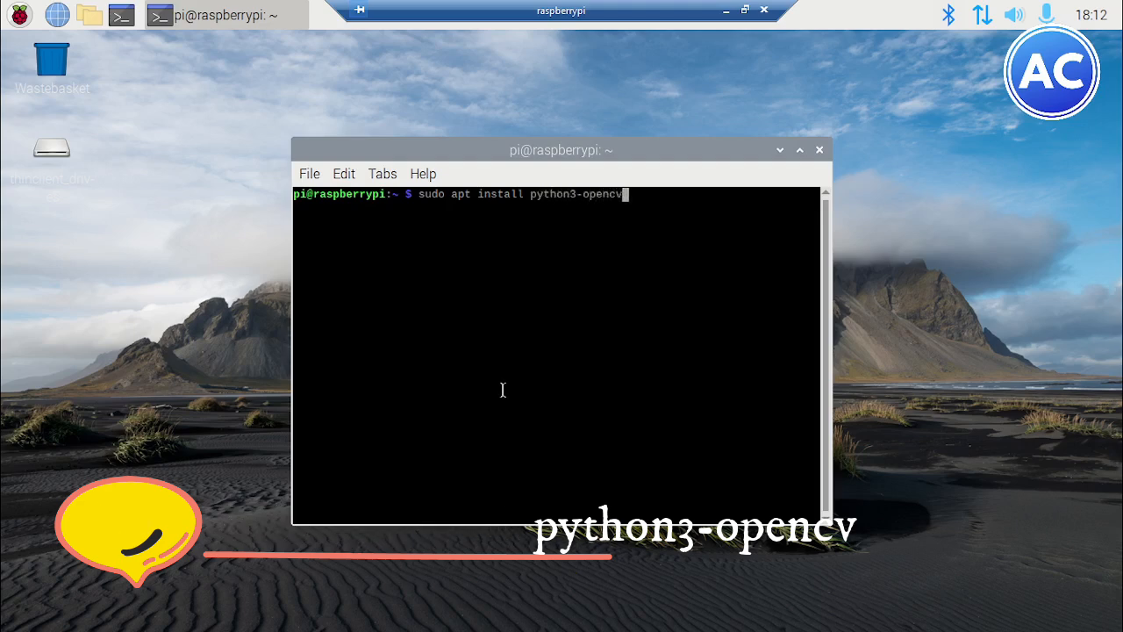
key("Return")
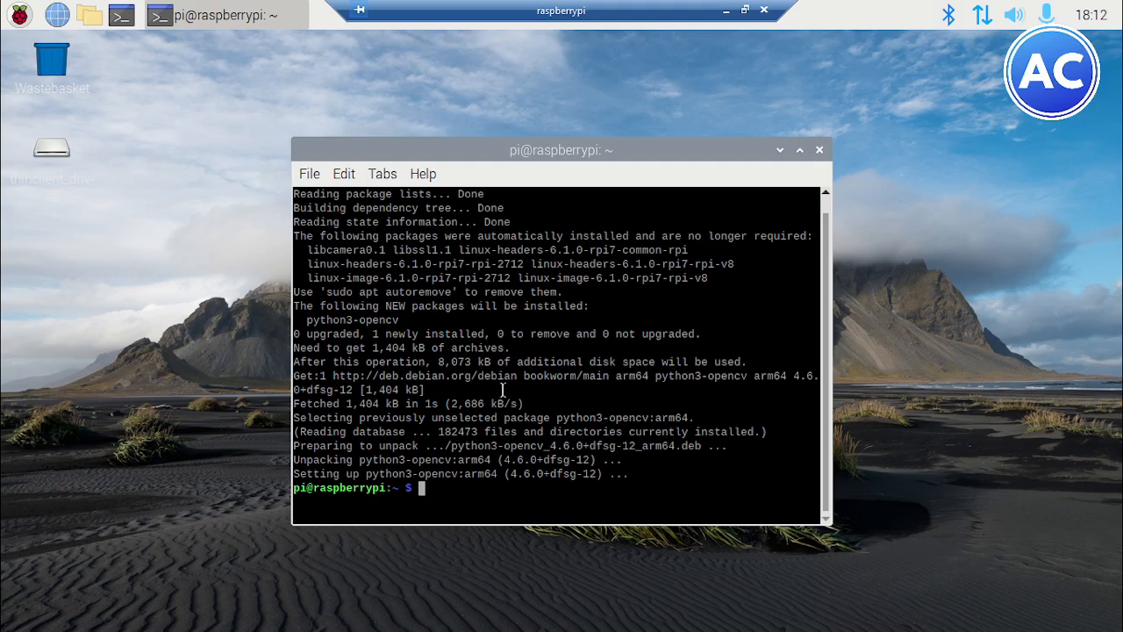
type("python")
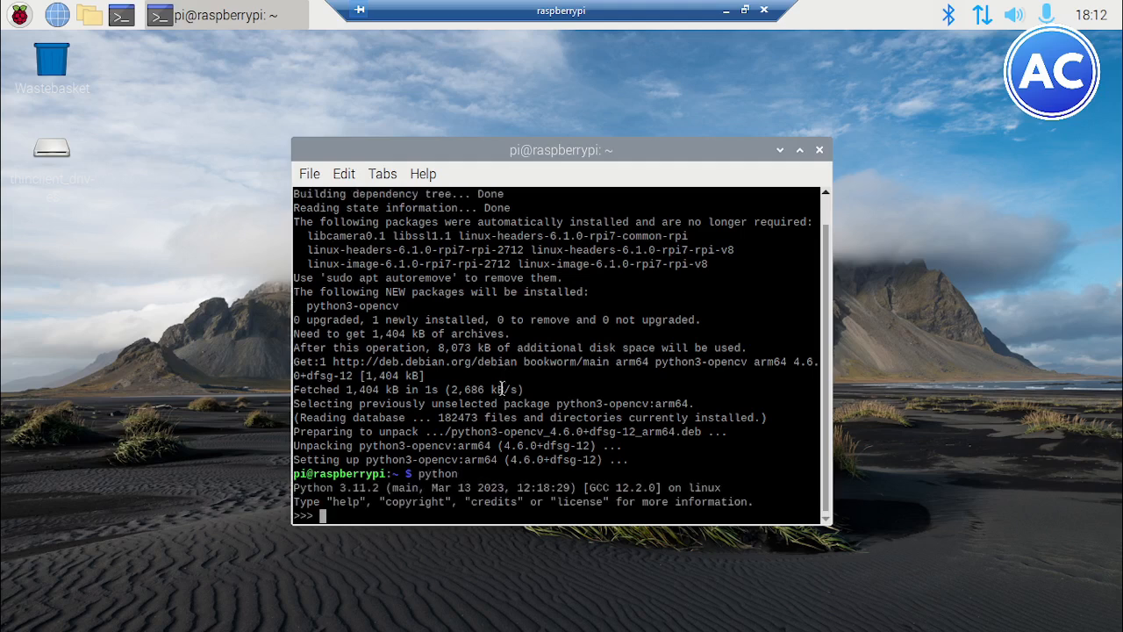
Import cv2 and print cv2.__version__, which reports 4.6.0
type("import cv")
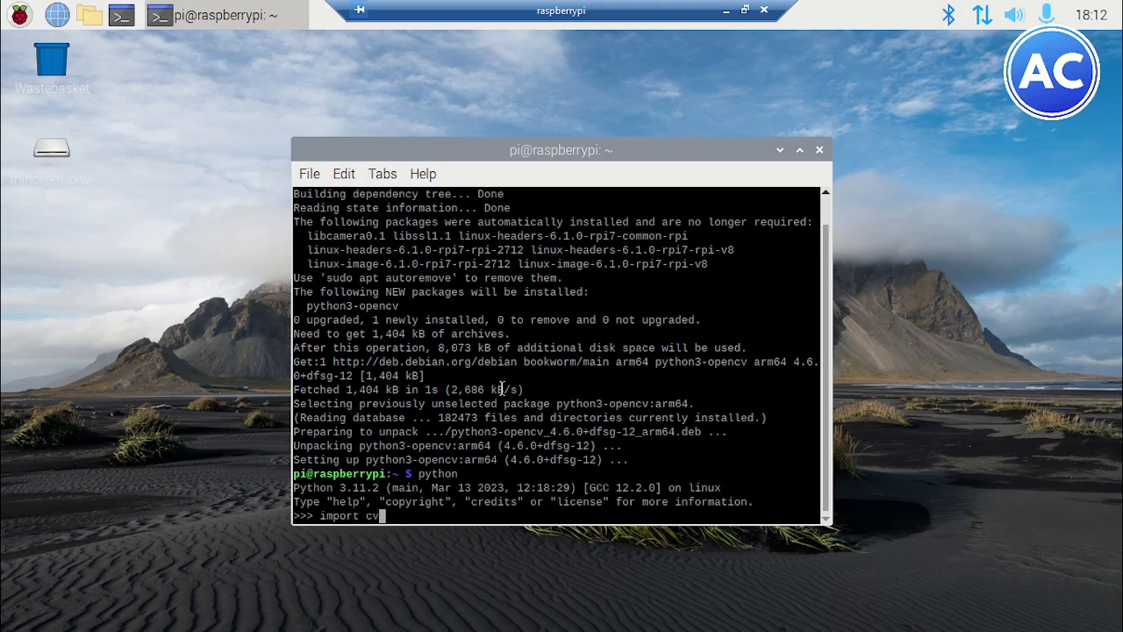
type("2")
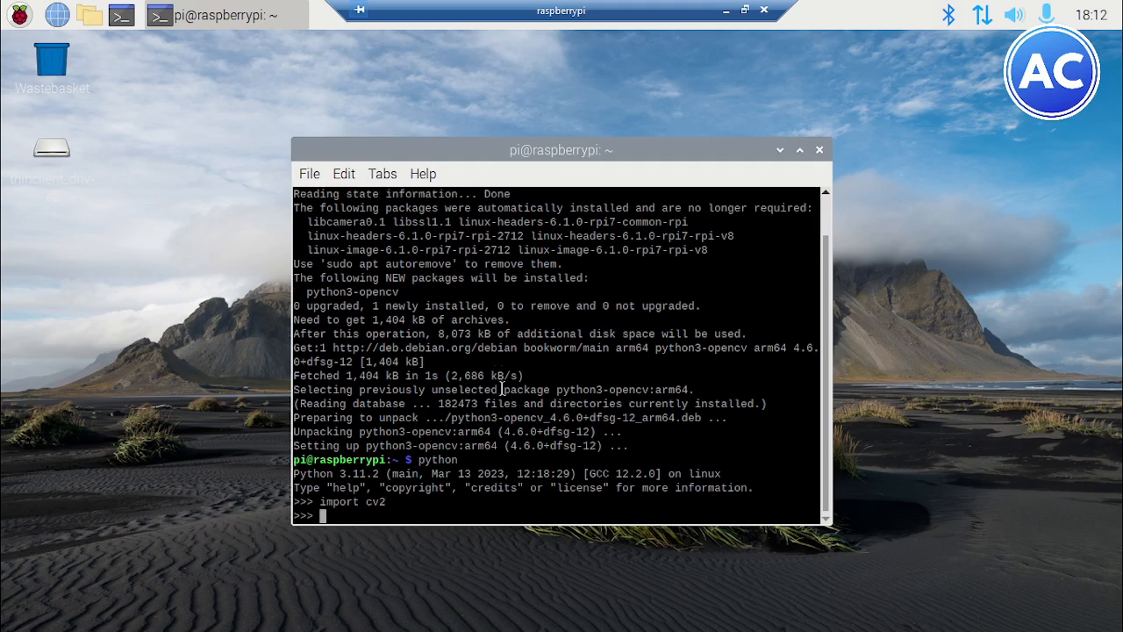
type("print")
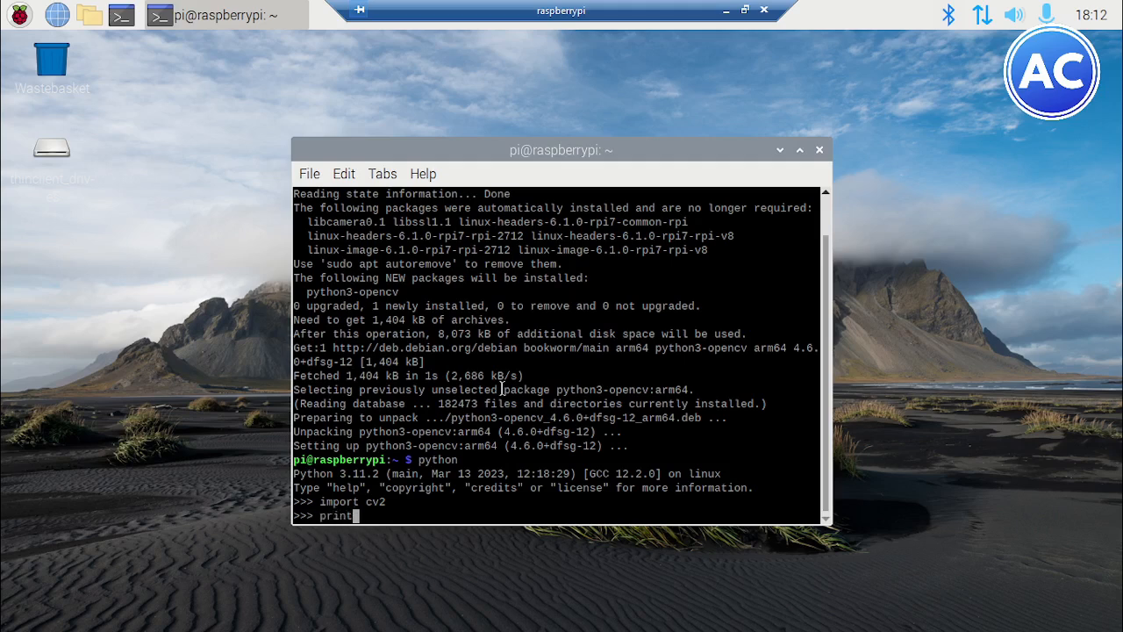
type("(")
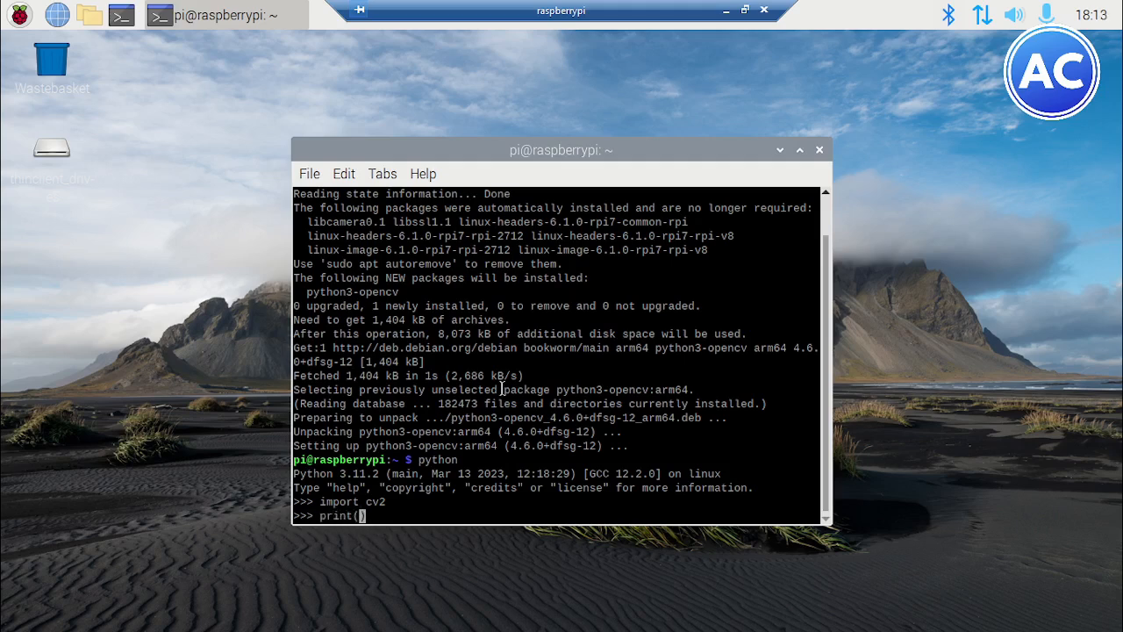
type("cv2.--")
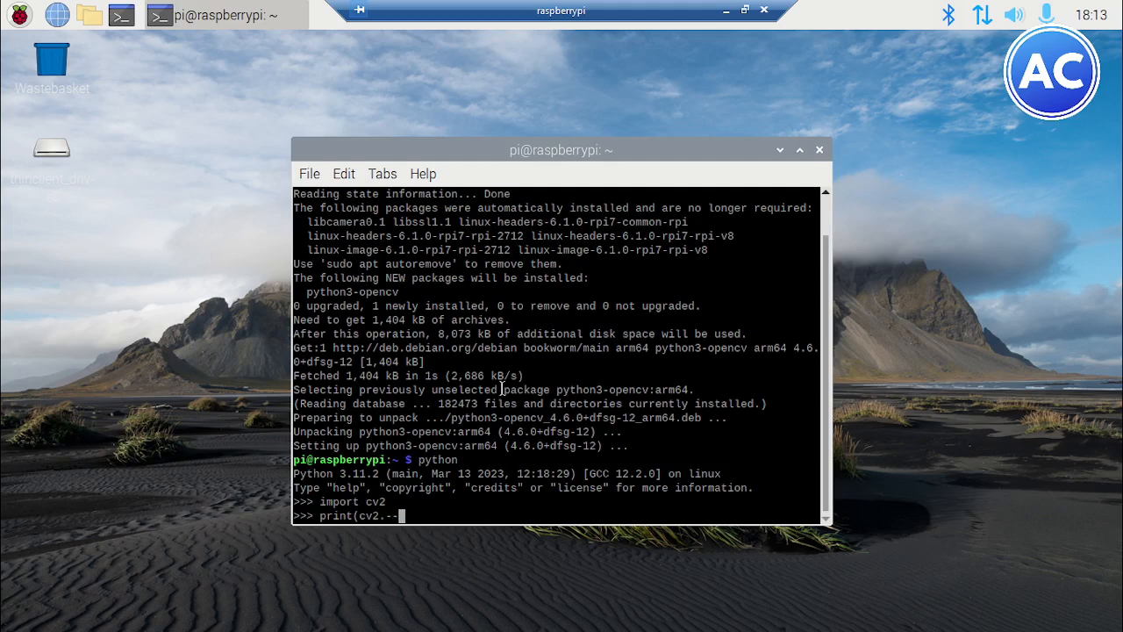
type("version")
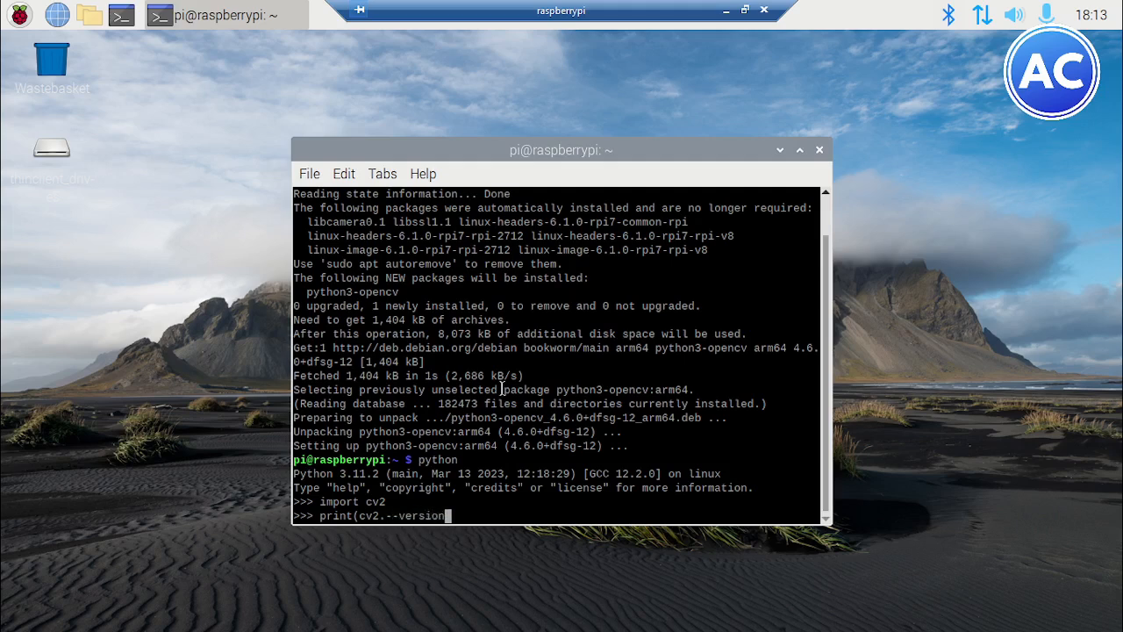
key("BackSpace")
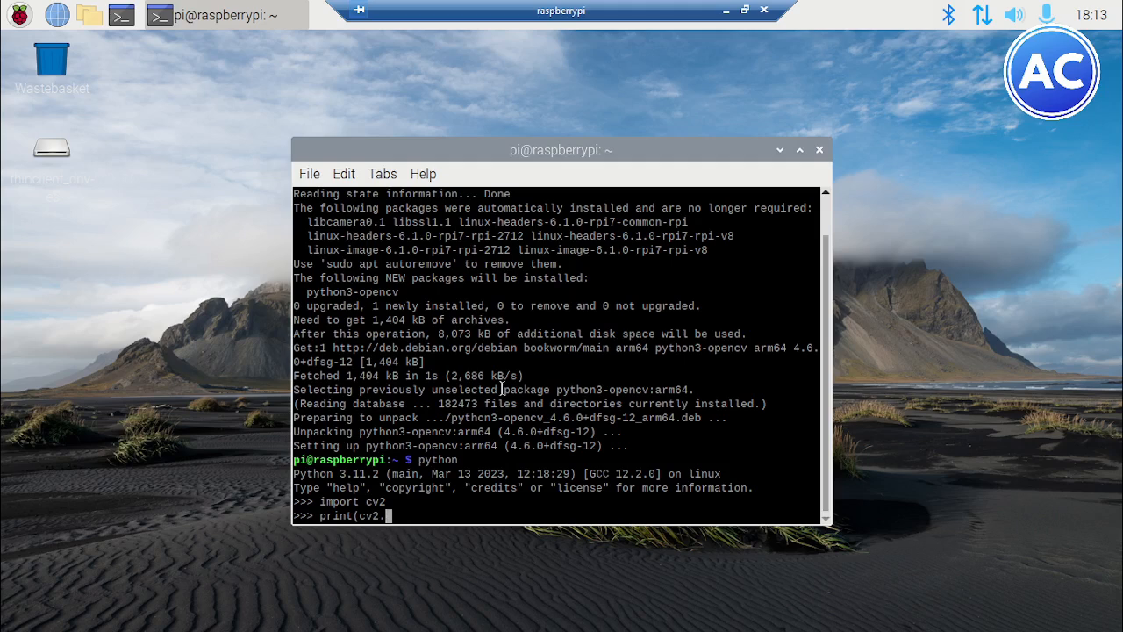
type("__version__")
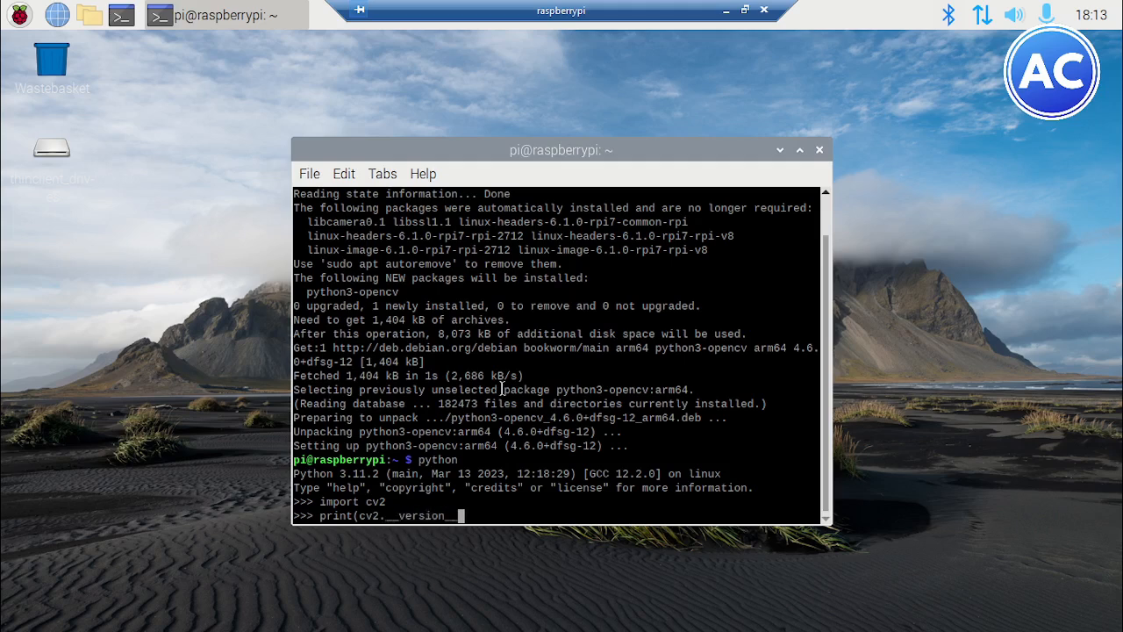
key("Return")
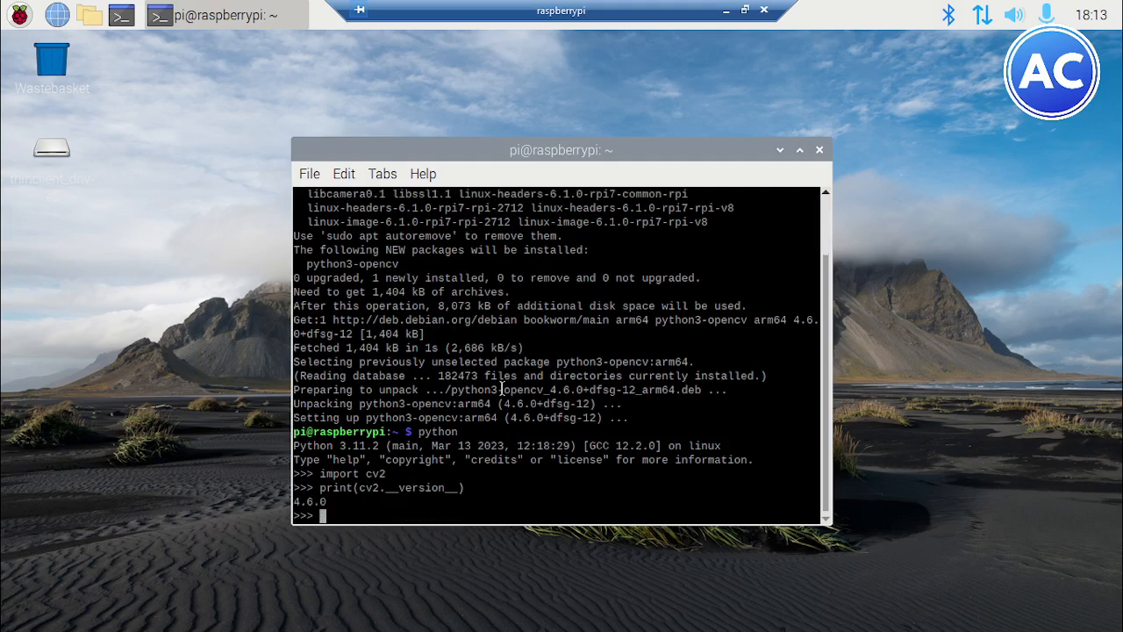
mouse_move(501, 435)
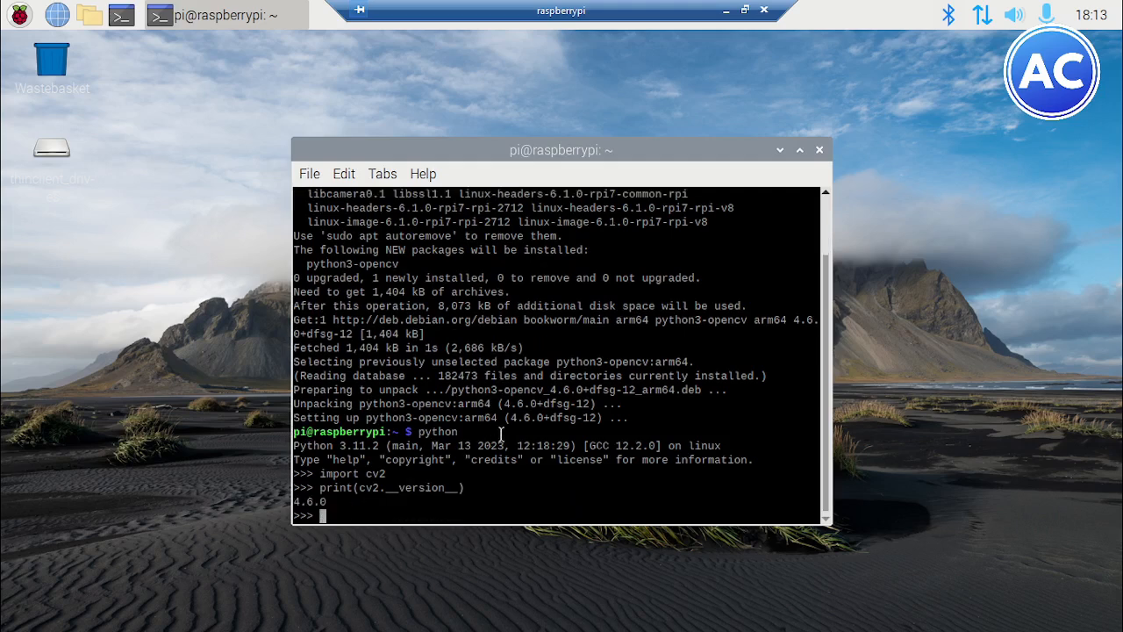
mouse_move(490, 476)
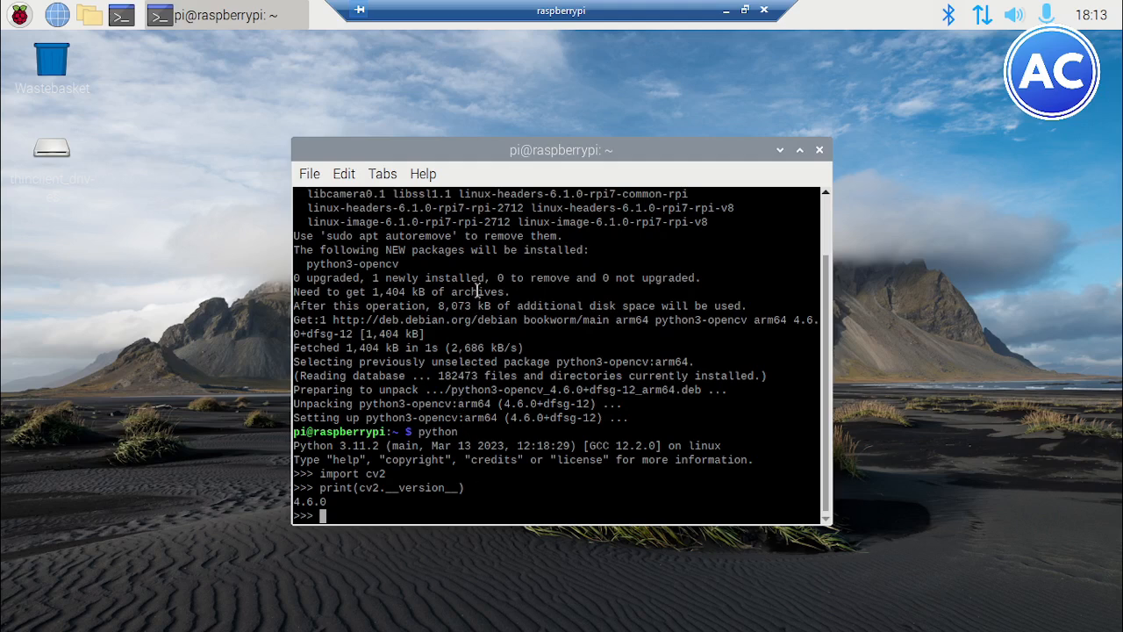
mouse_move(481, 497)
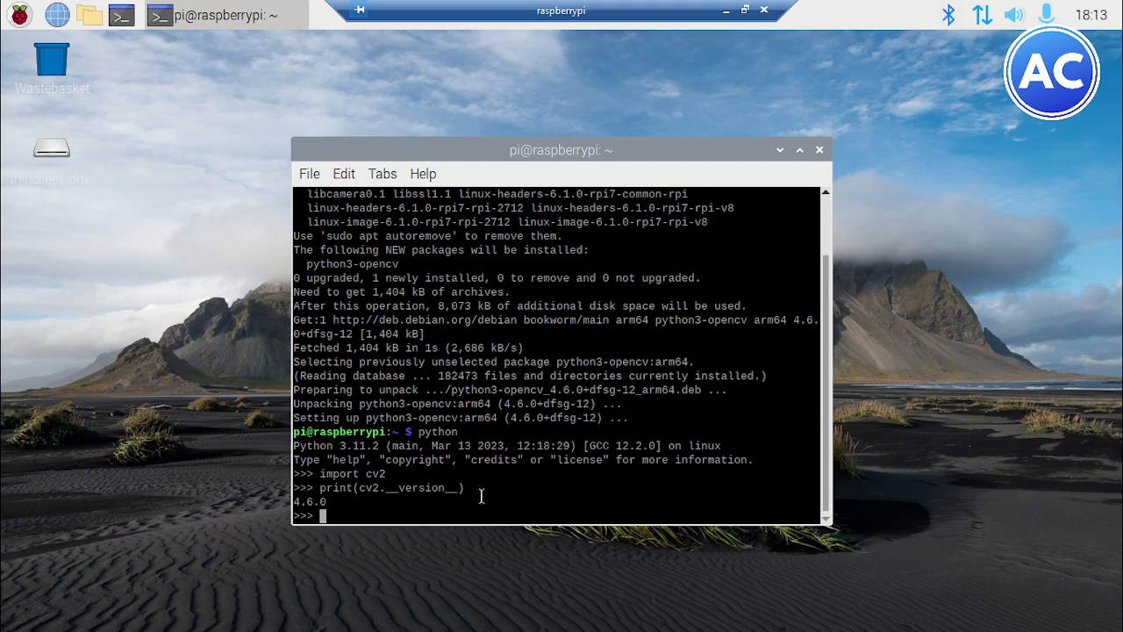
mouse_move(614, 277)
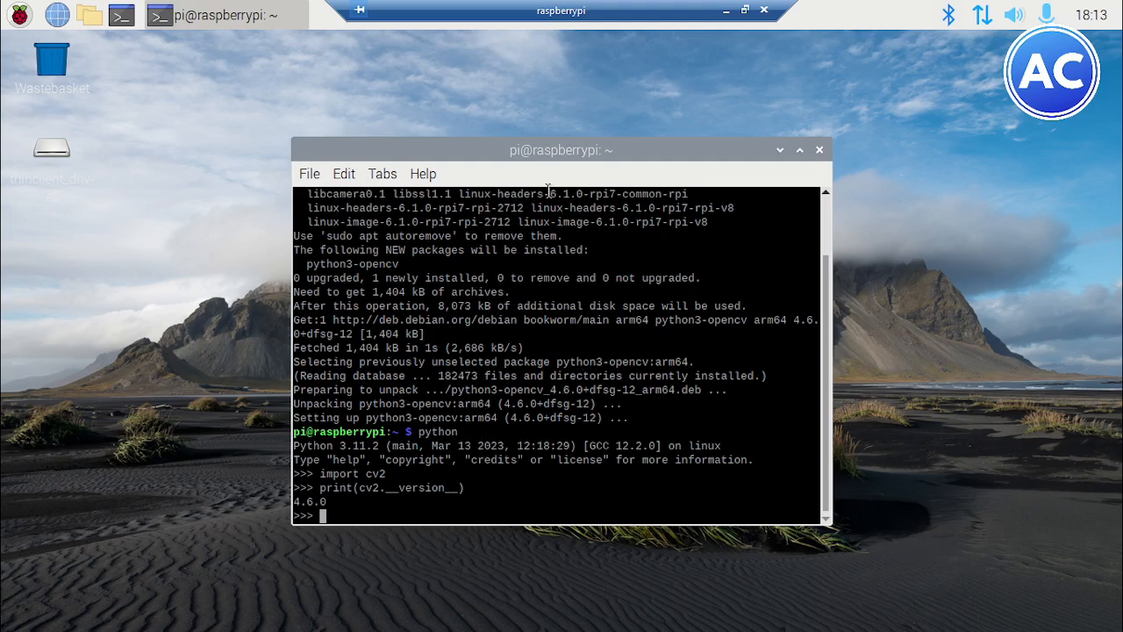
mouse_move(660, 162)
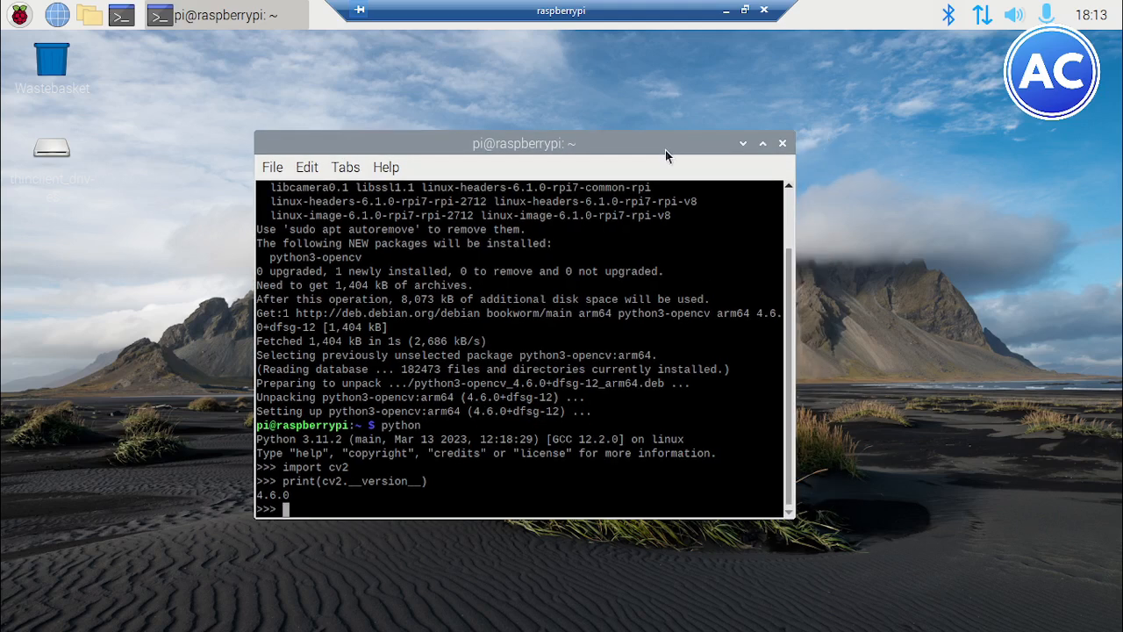
mouse_move(780, 151)
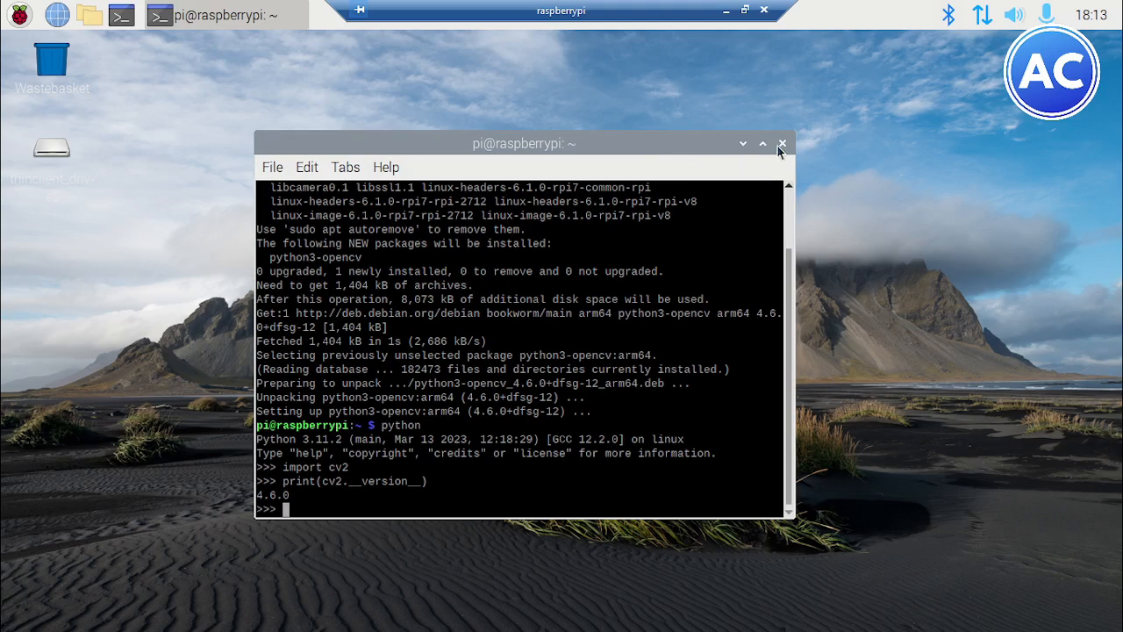
mouse_move(781, 149)
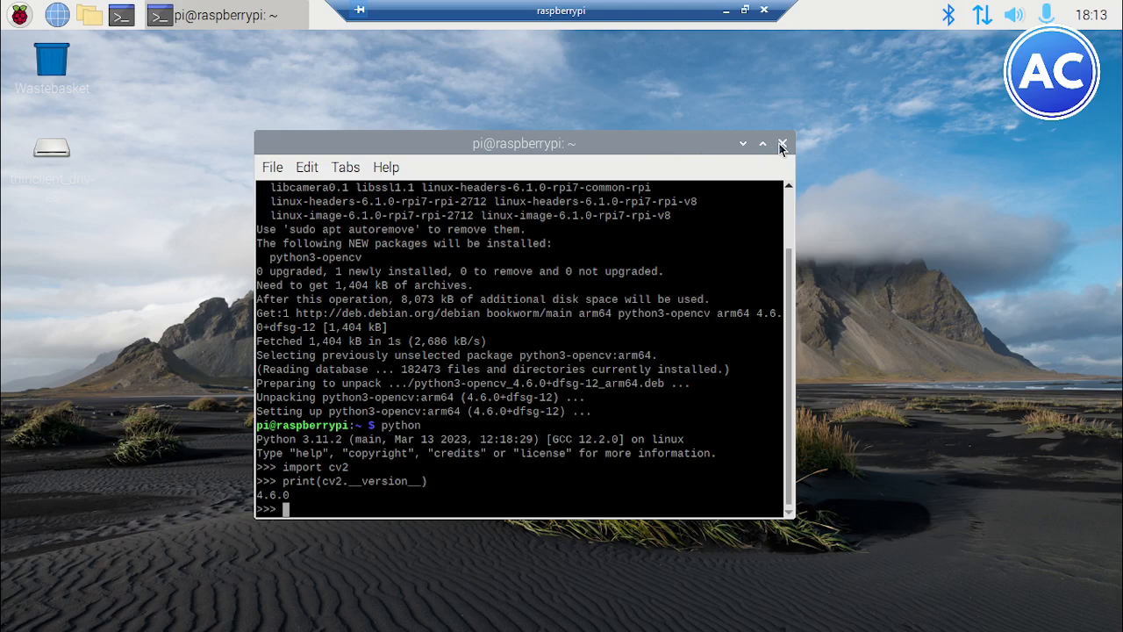